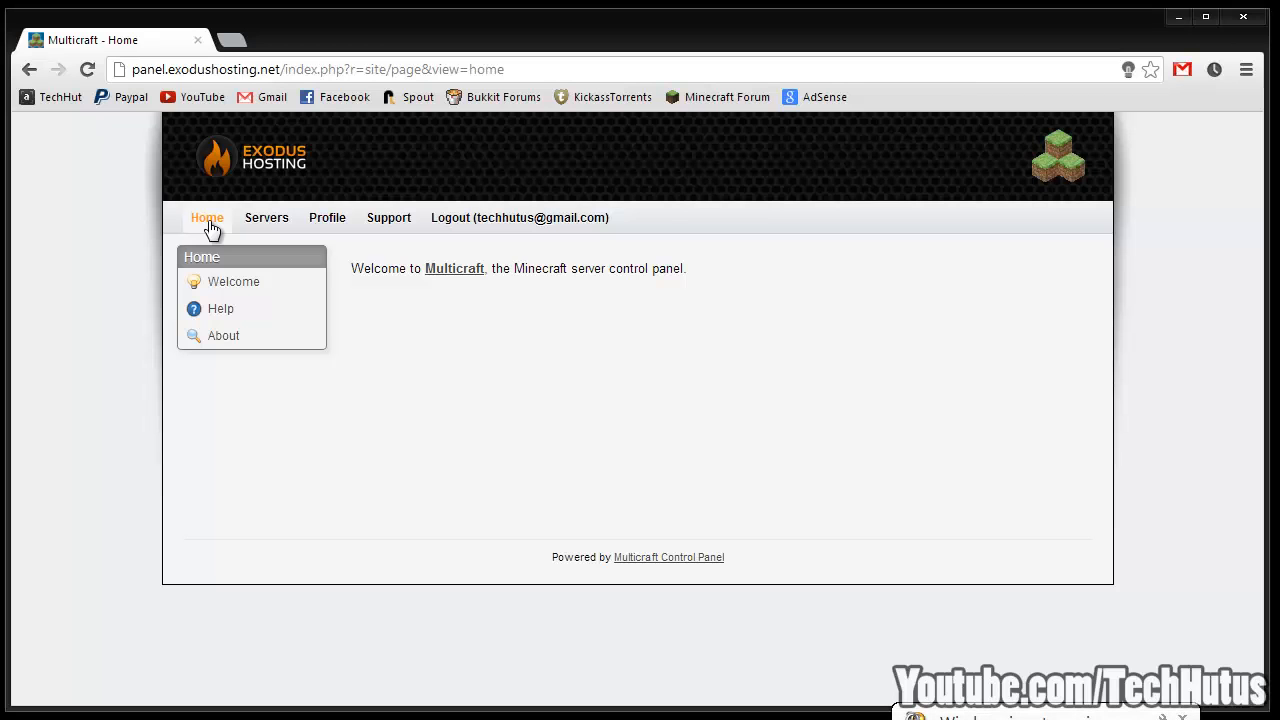
mouse_move(1044, 418)
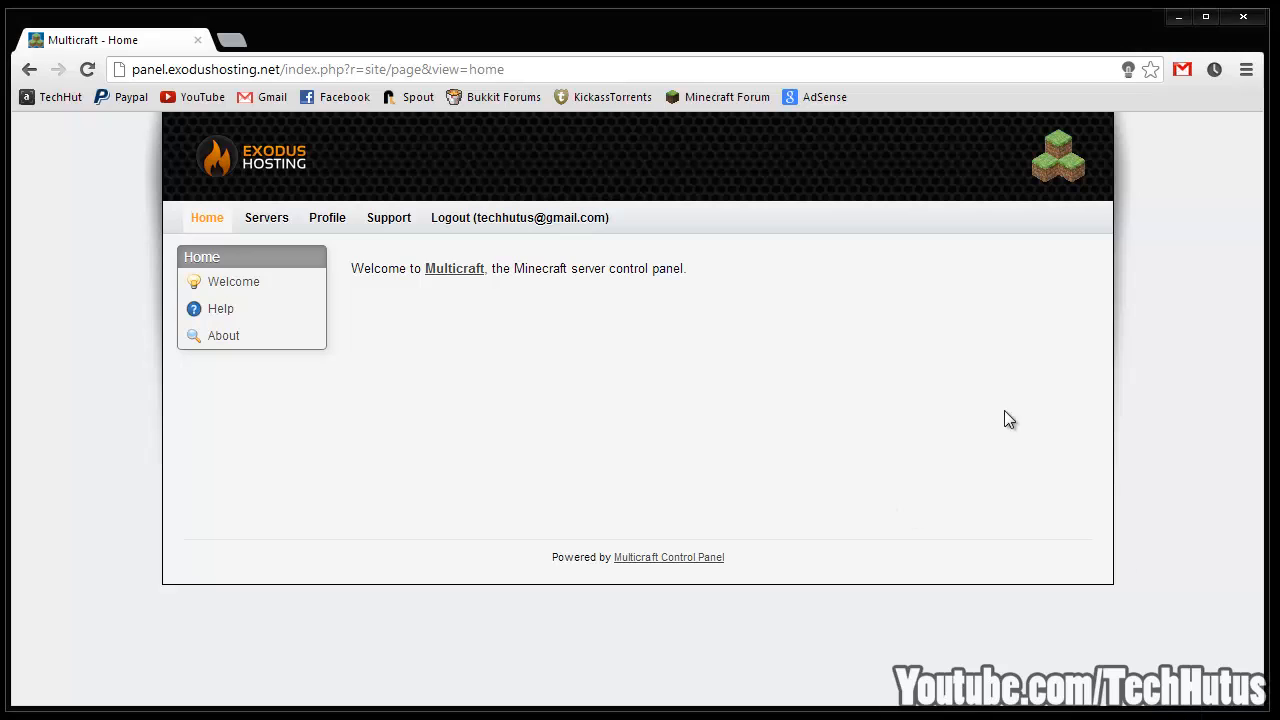
mouse_move(266, 216)
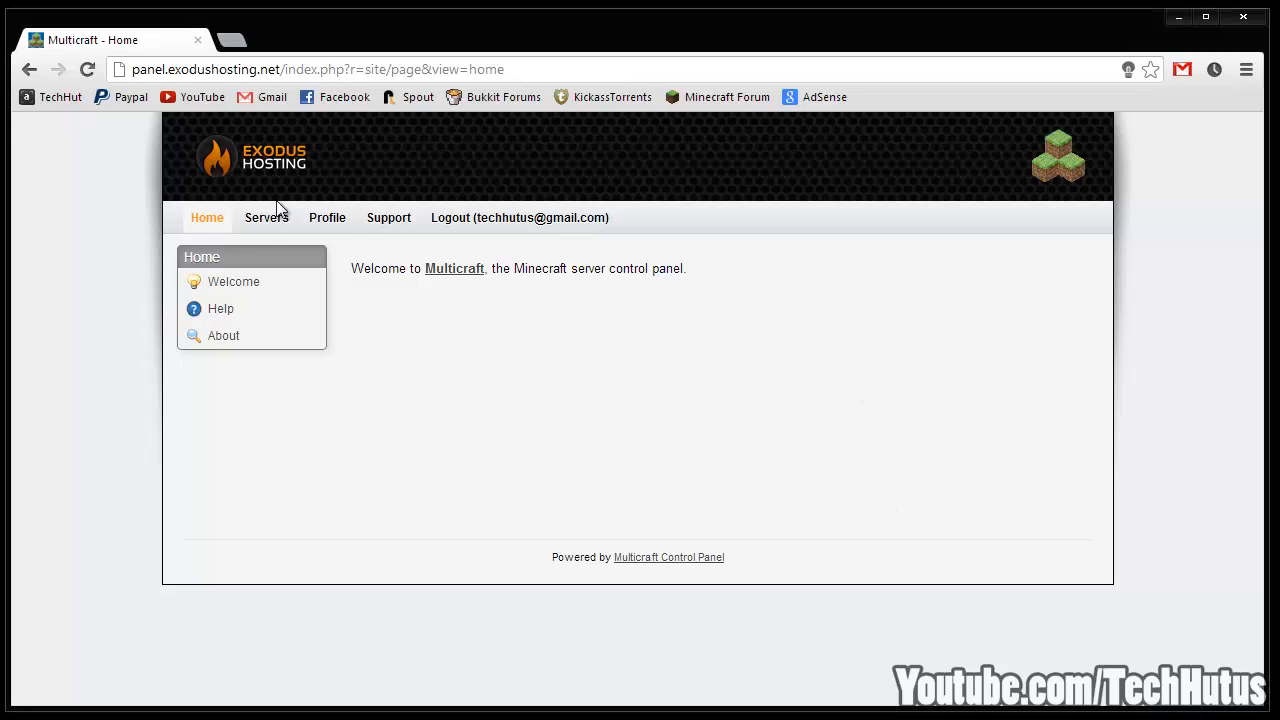
mouse_move(304, 198)
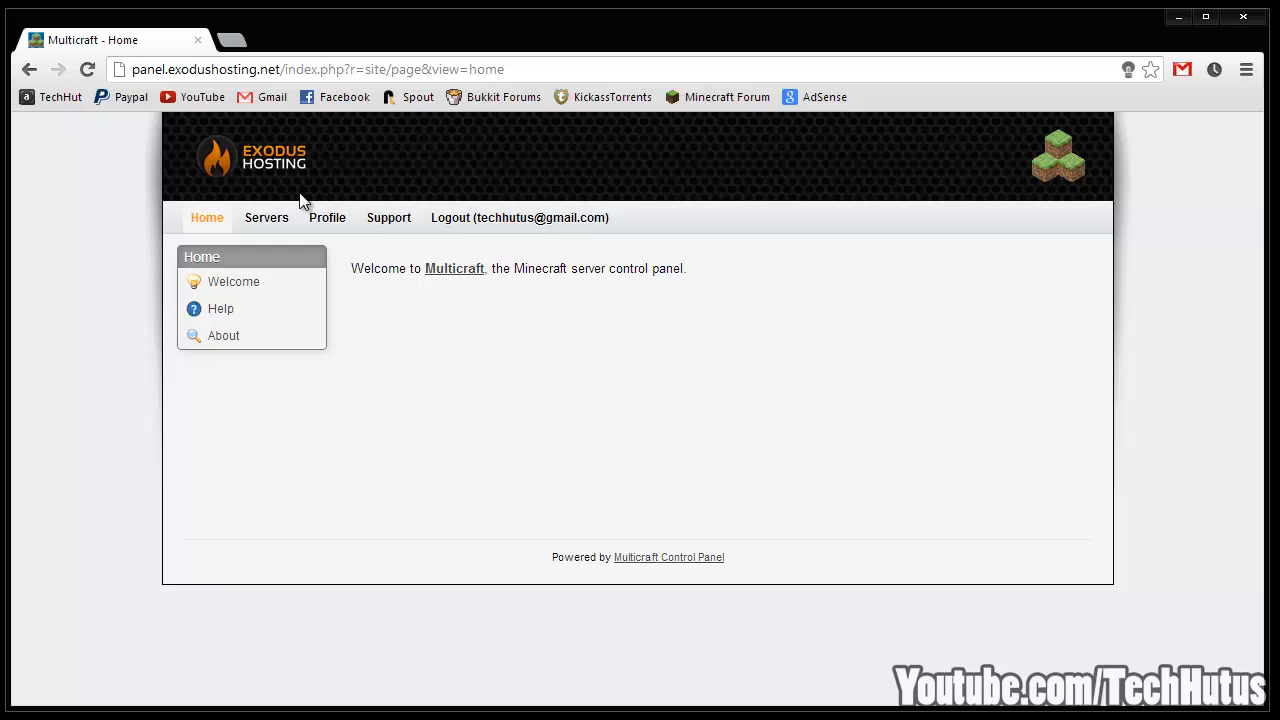
mouse_move(388, 44)
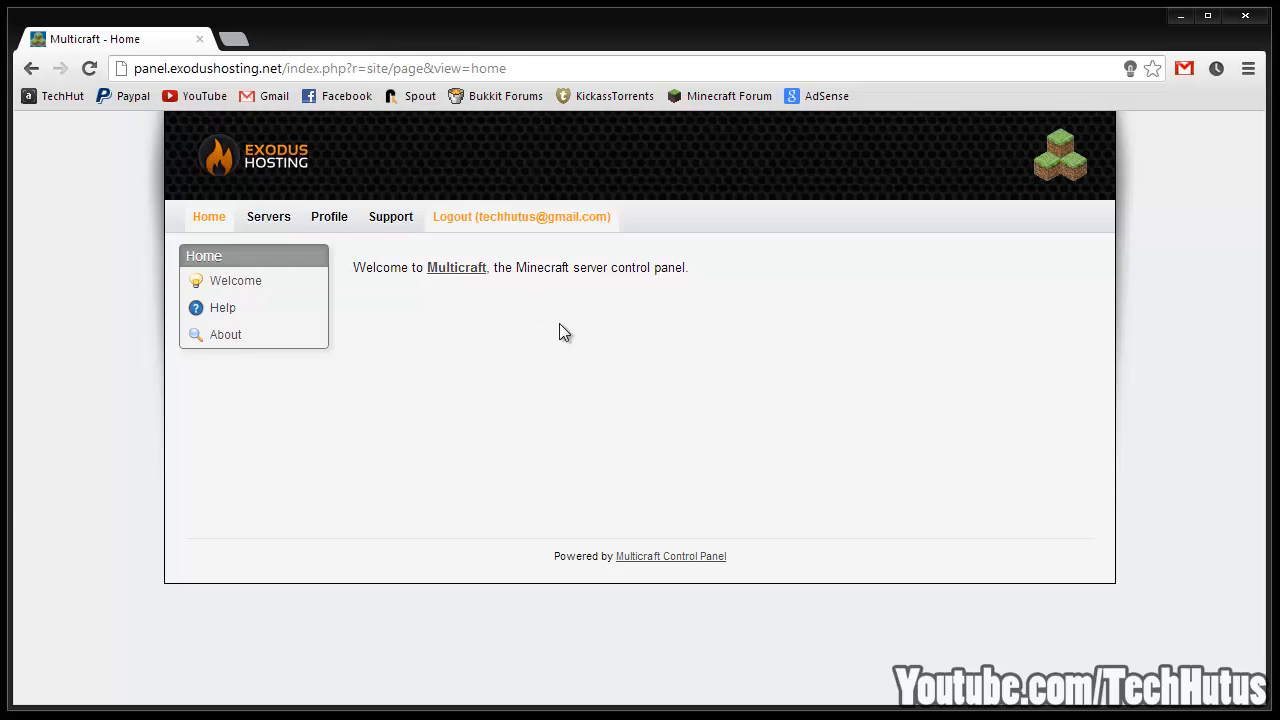
mouse_move(636, 380)
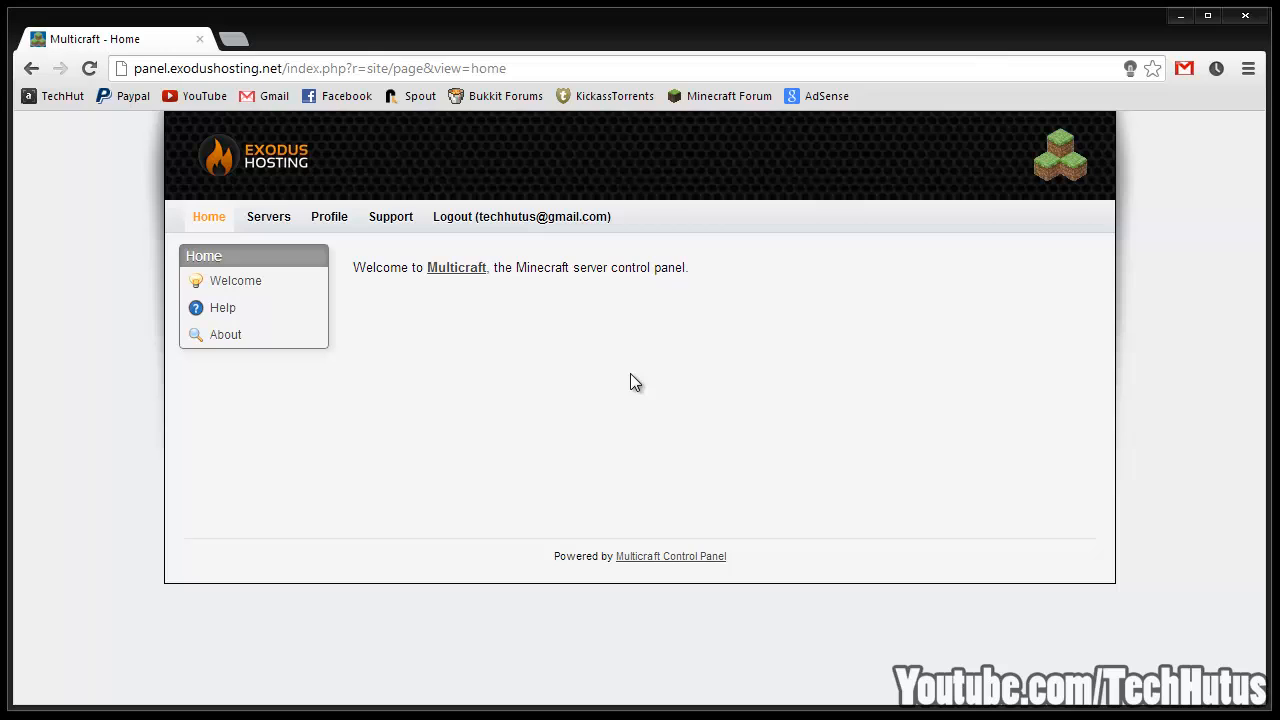
mouse_move(554, 338)
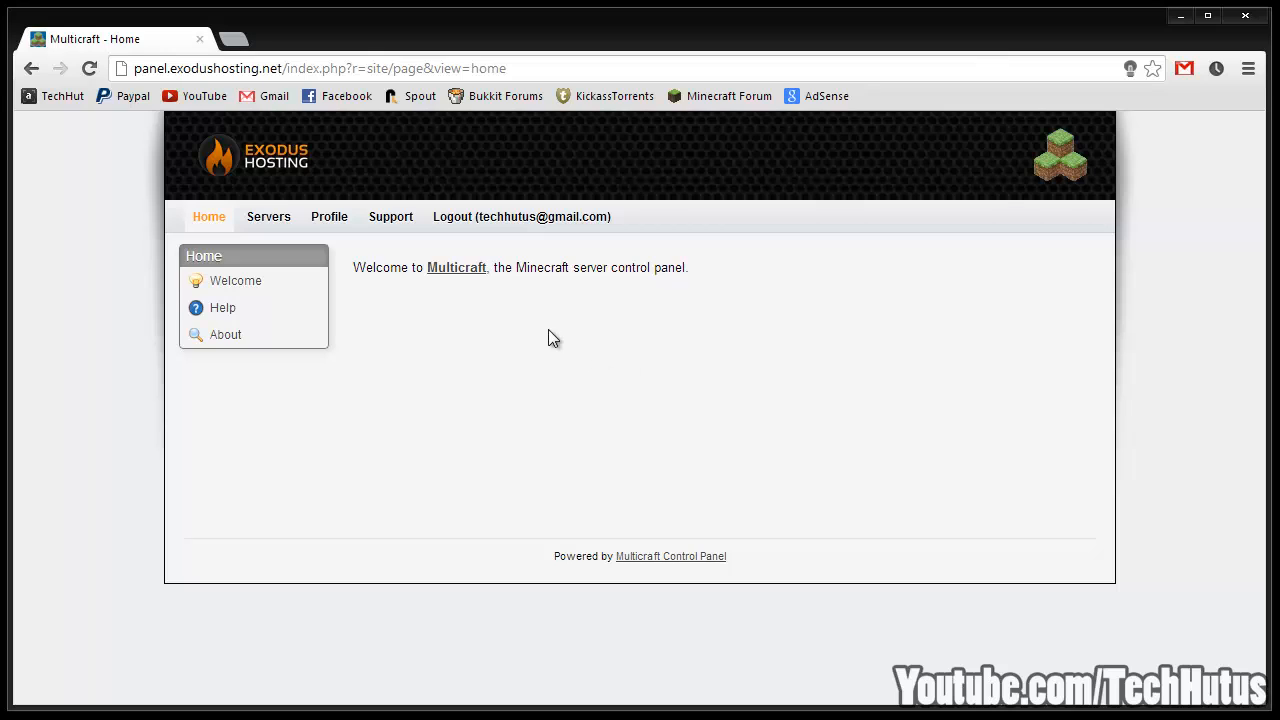
mouse_move(564, 436)
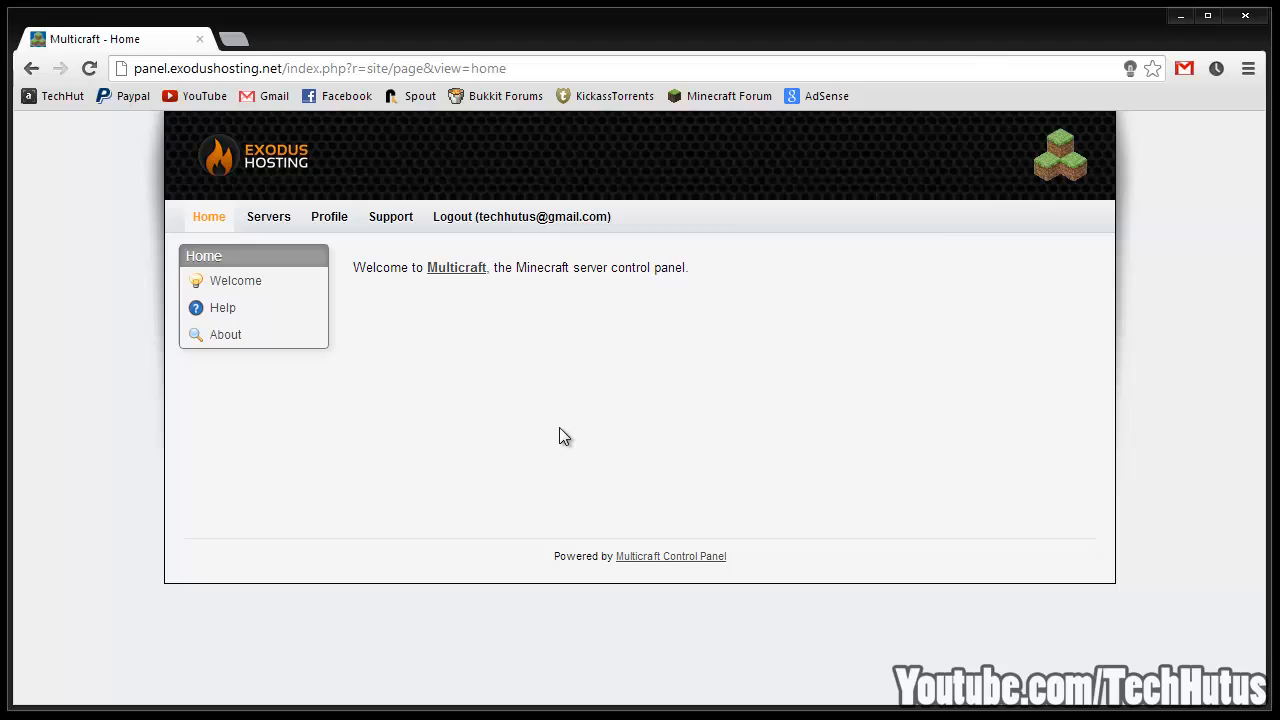
mouse_move(570, 268)
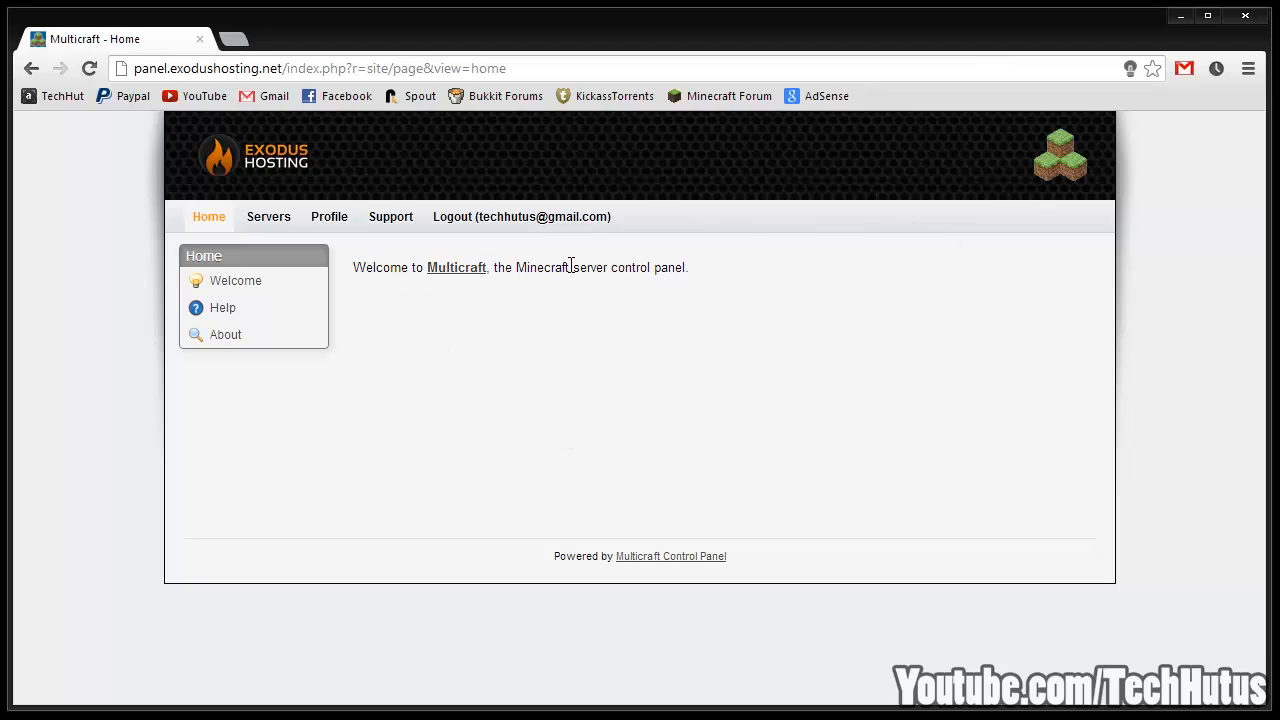
mouse_move(236, 280)
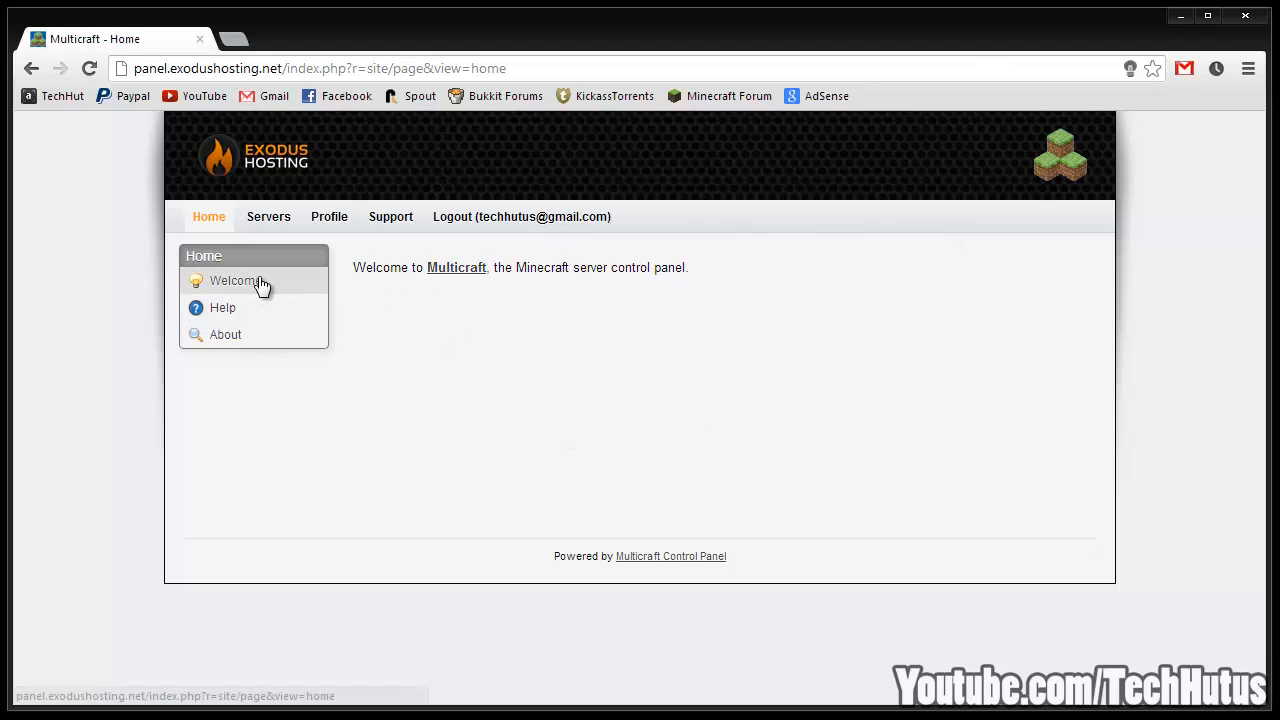
Follow the Help link to the Multicraft documentation, then cancel the leaving prompt
click(222, 308)
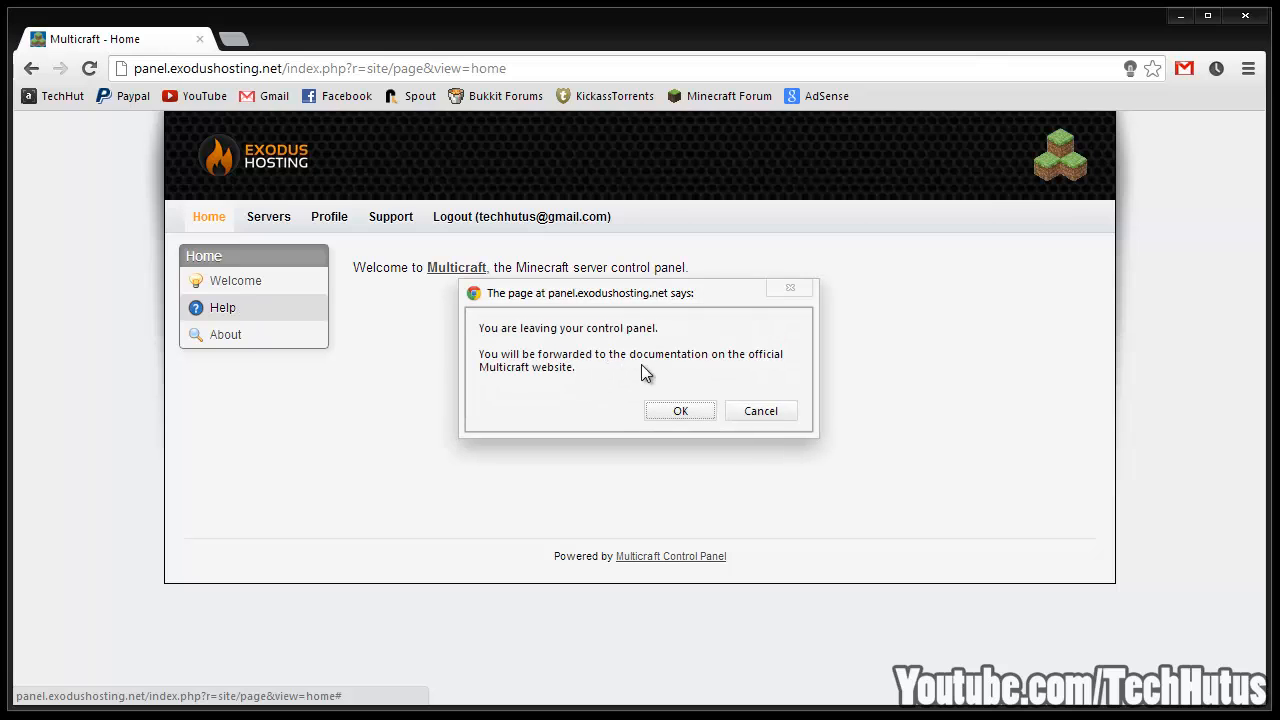
click(680, 412)
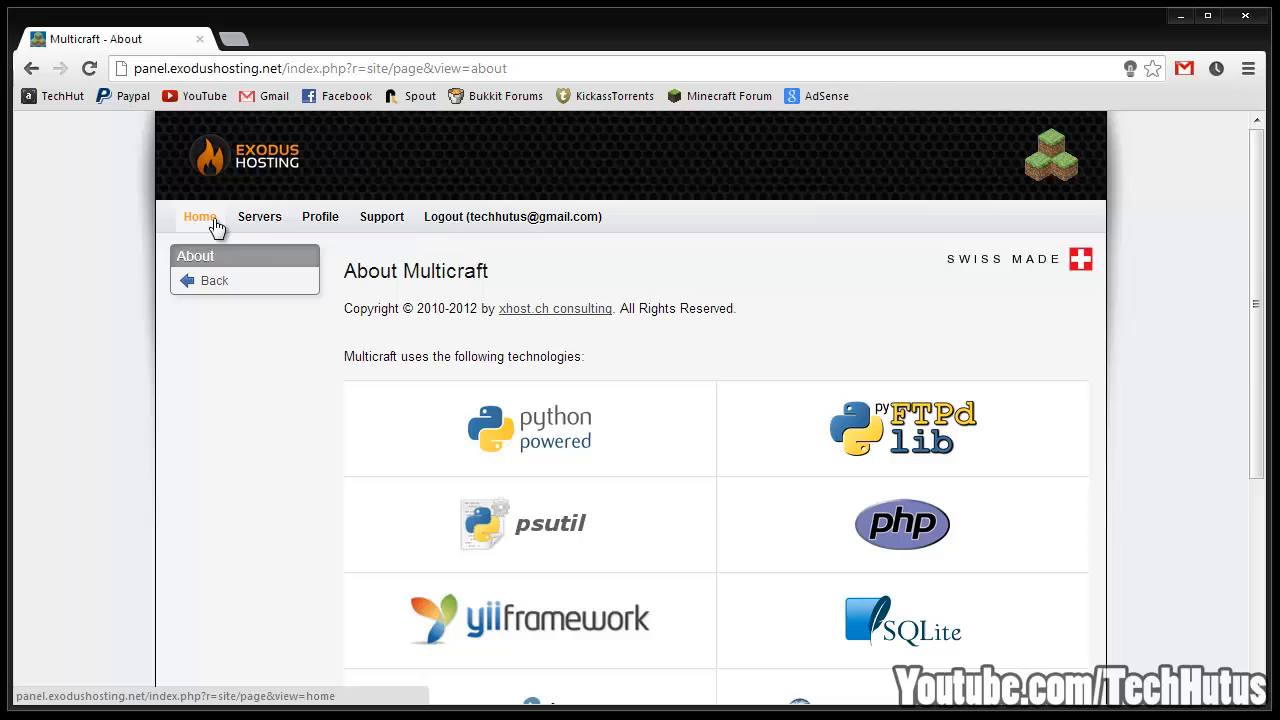
From the Servers list, view TechCraft's chat and connected players, then return to its overview
click(260, 216)
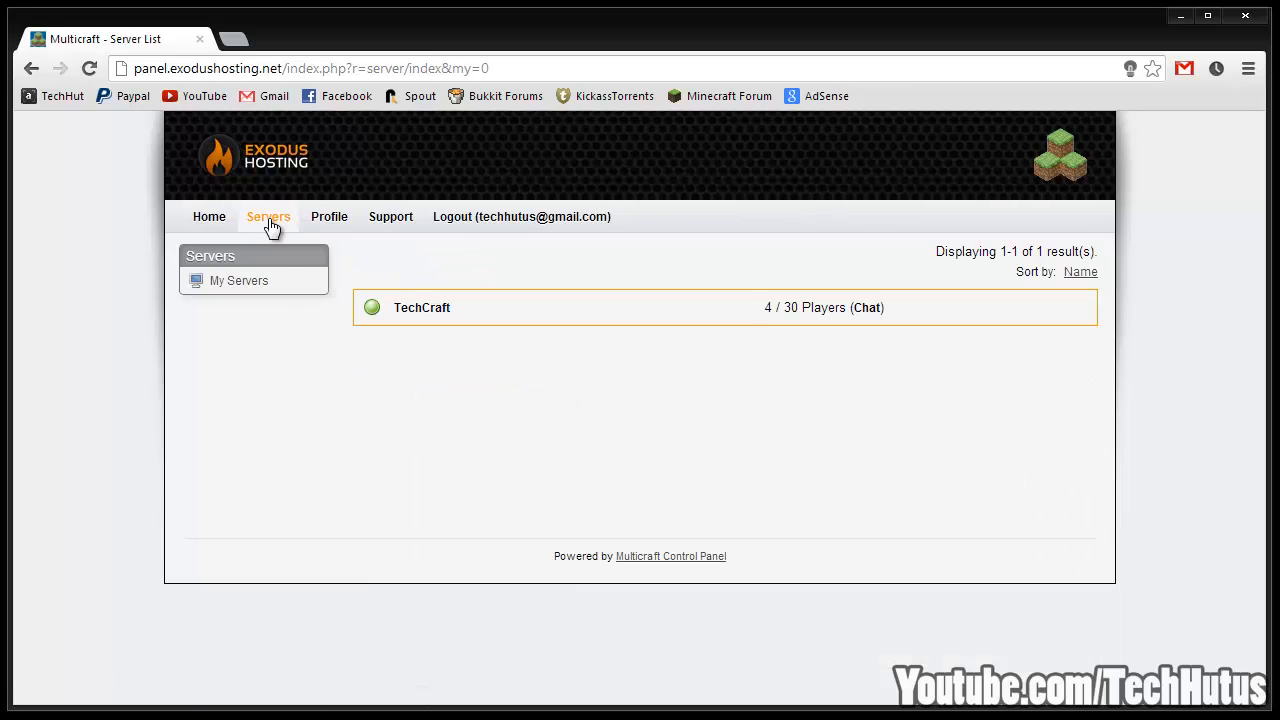
click(420, 308)
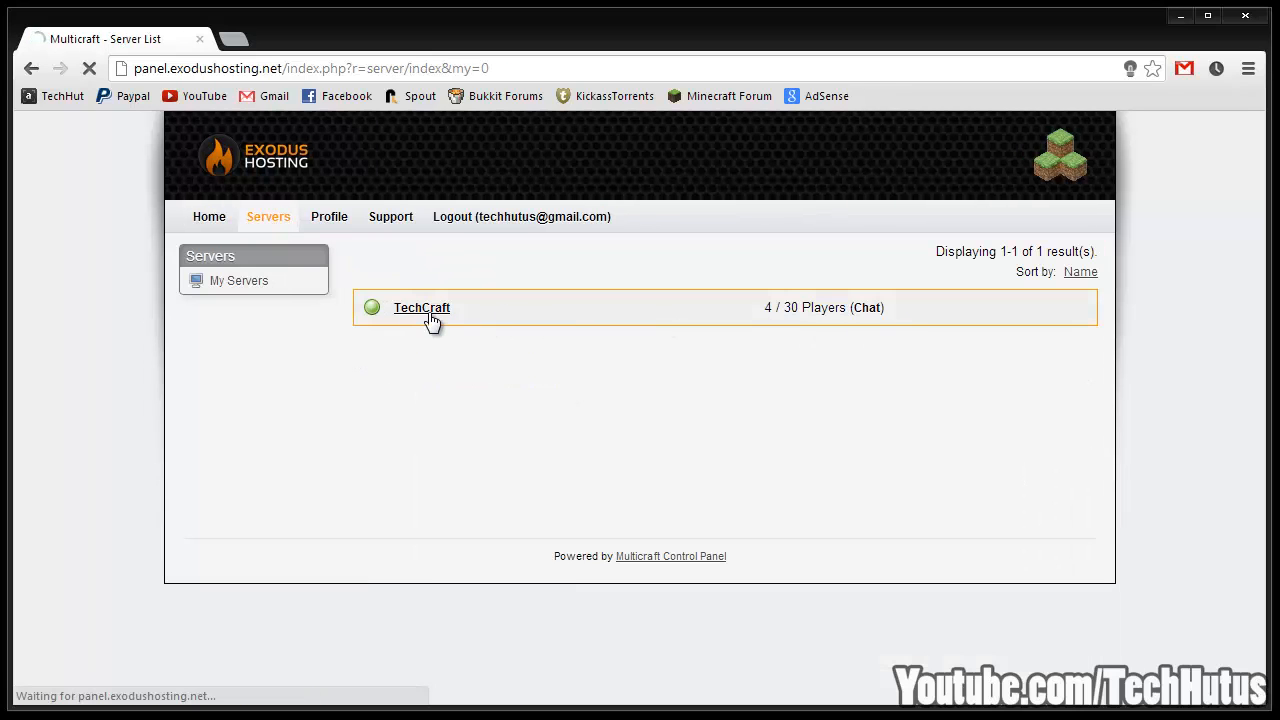
click(420, 308)
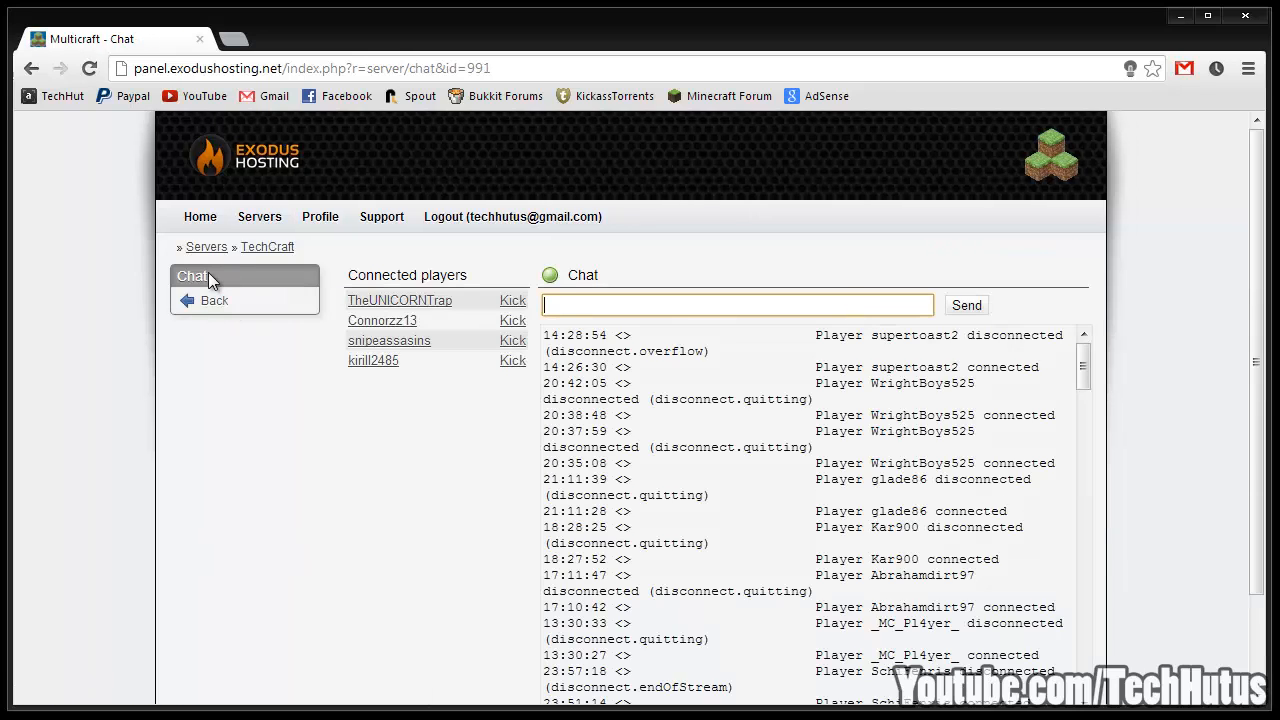
click(192, 276)
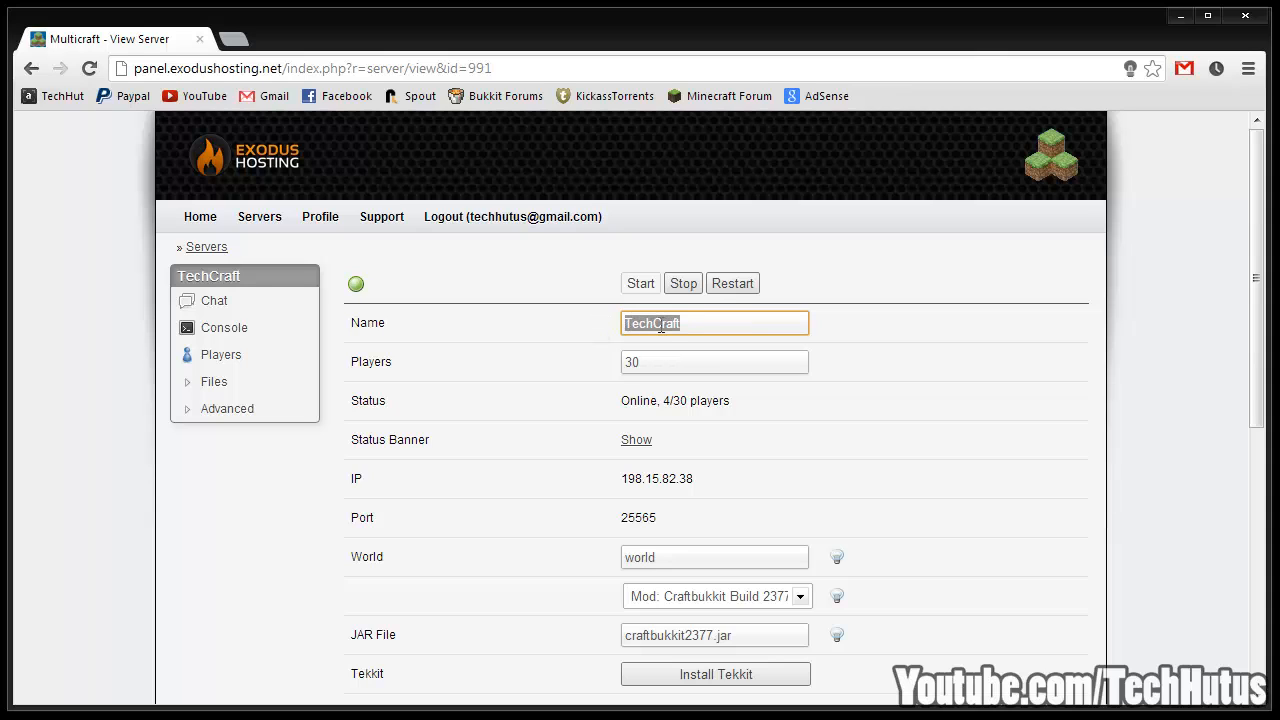
click(714, 360)
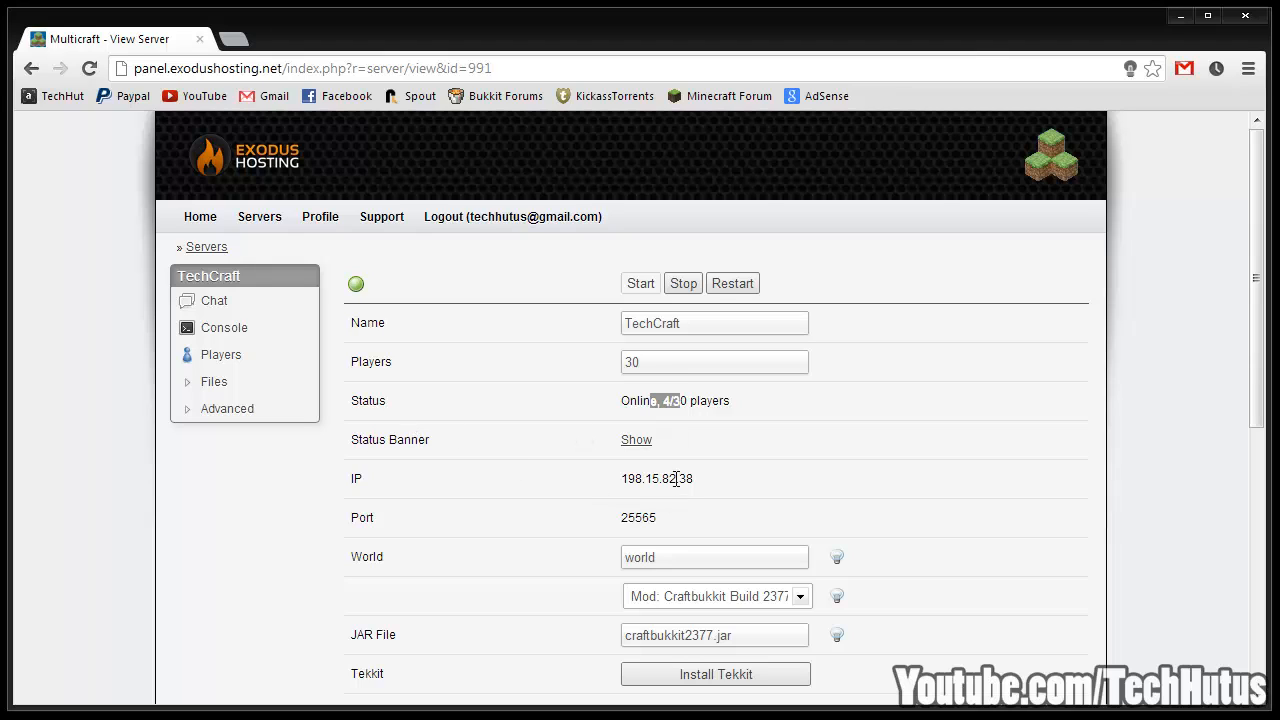
scroll(down, 3)
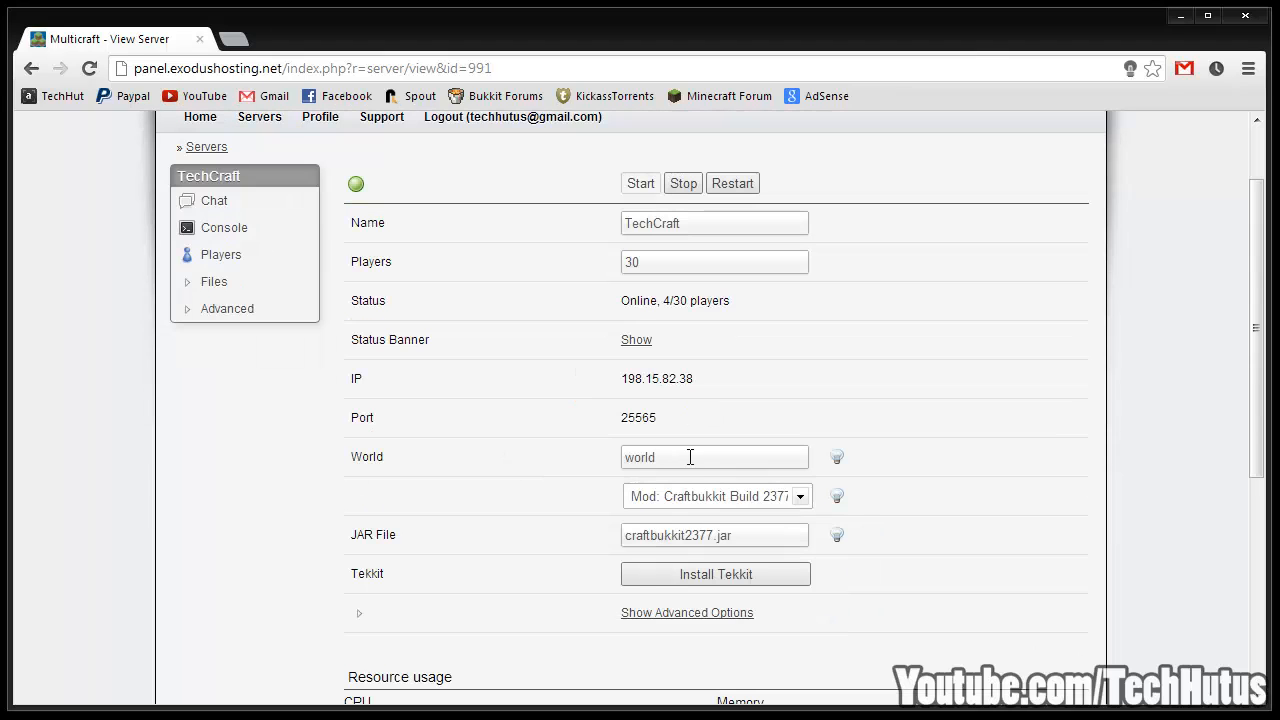
click(714, 456)
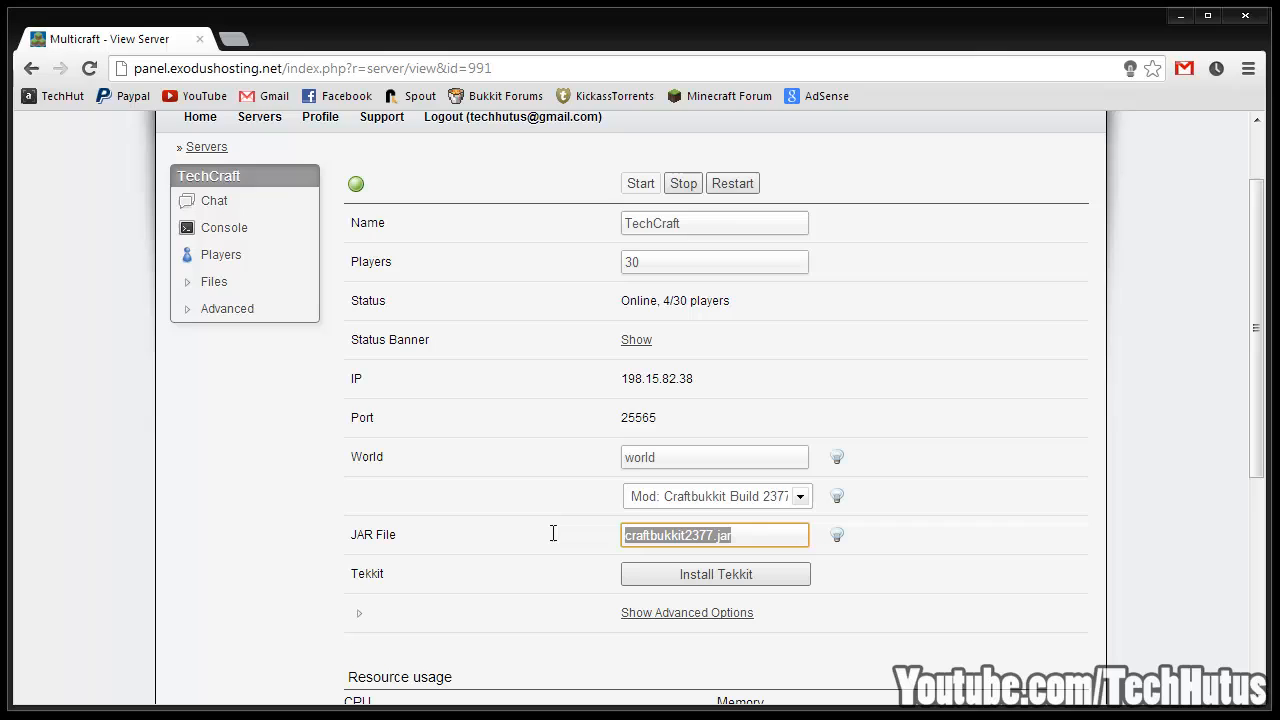
mouse_move(690, 528)
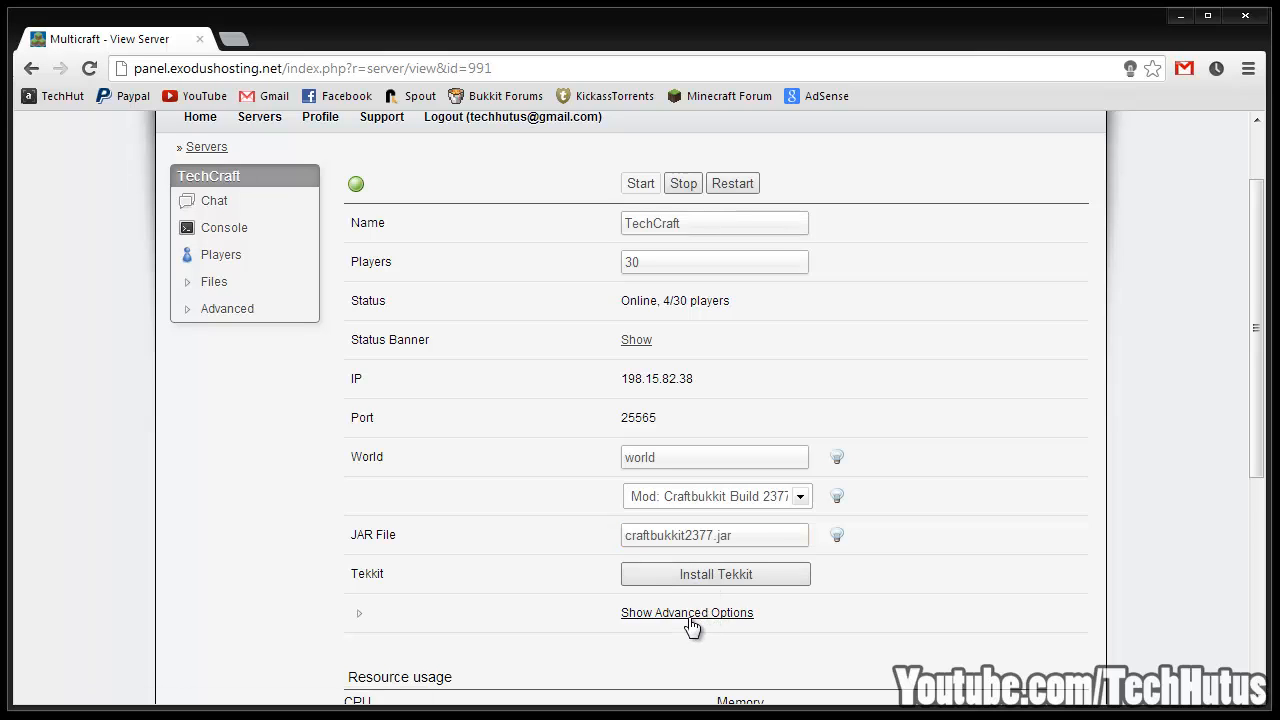
click(688, 612)
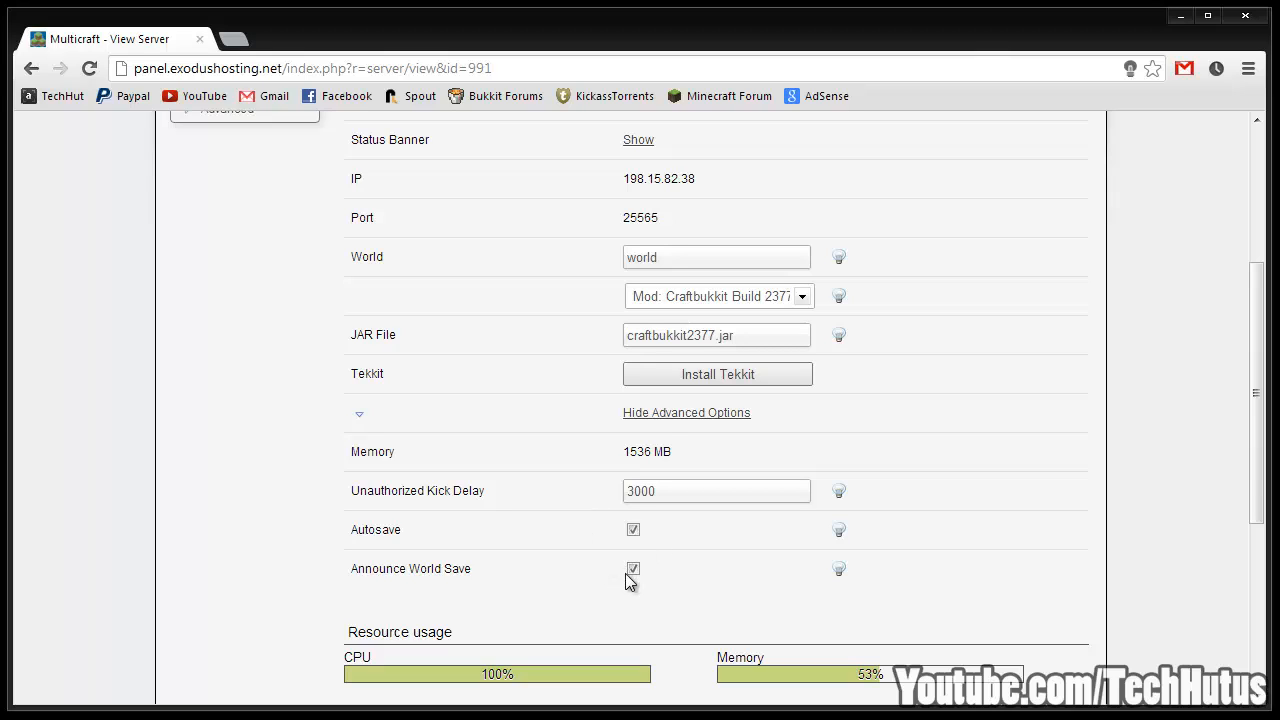
mouse_move(684, 452)
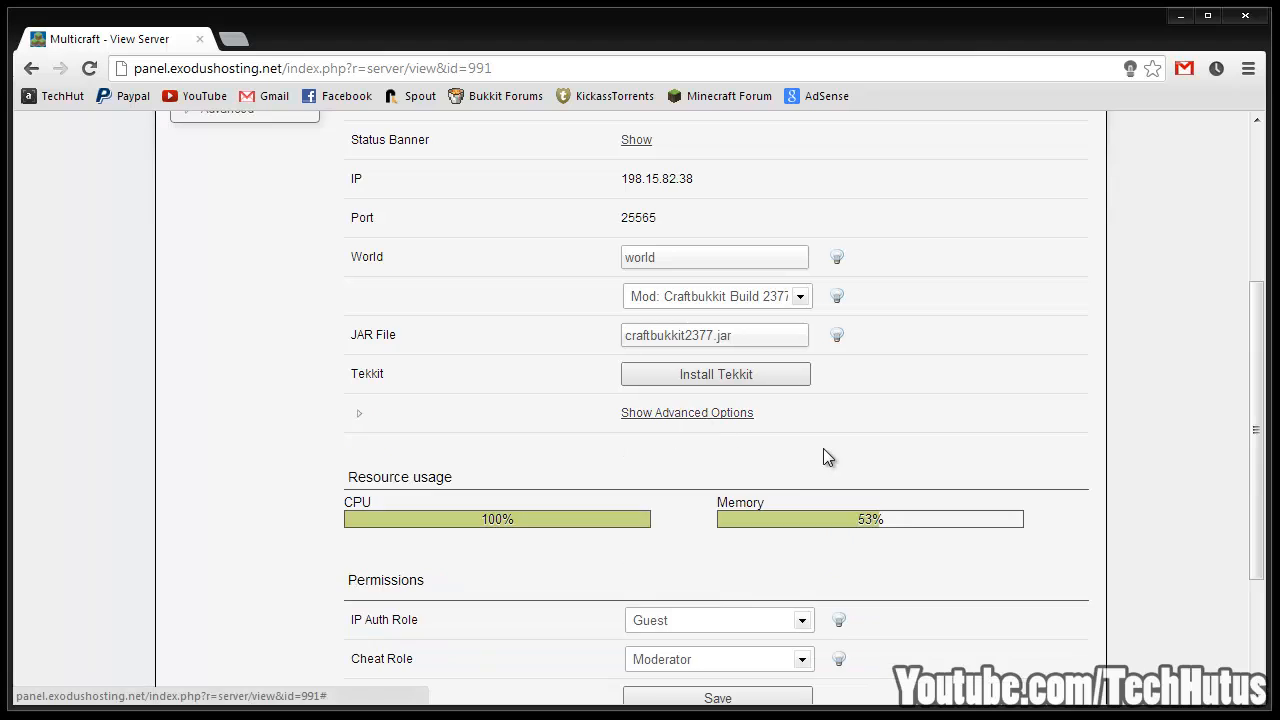
scroll(down, 3)
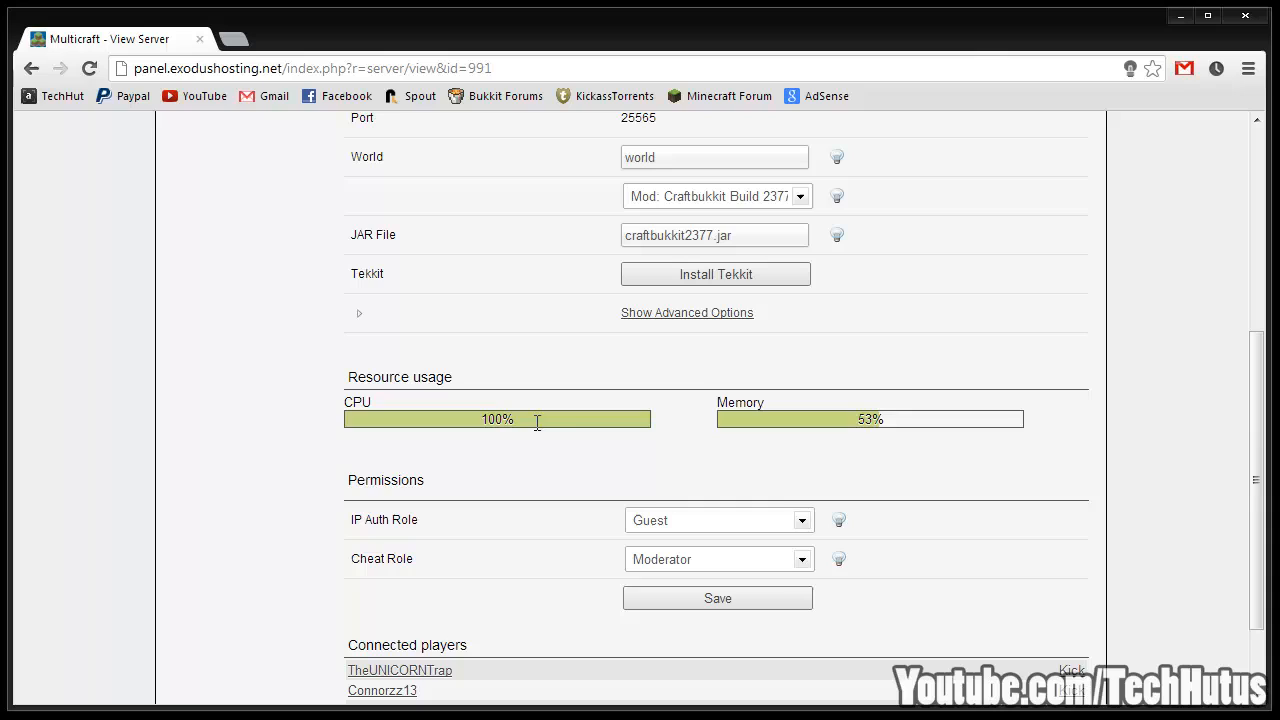
mouse_move(890, 432)
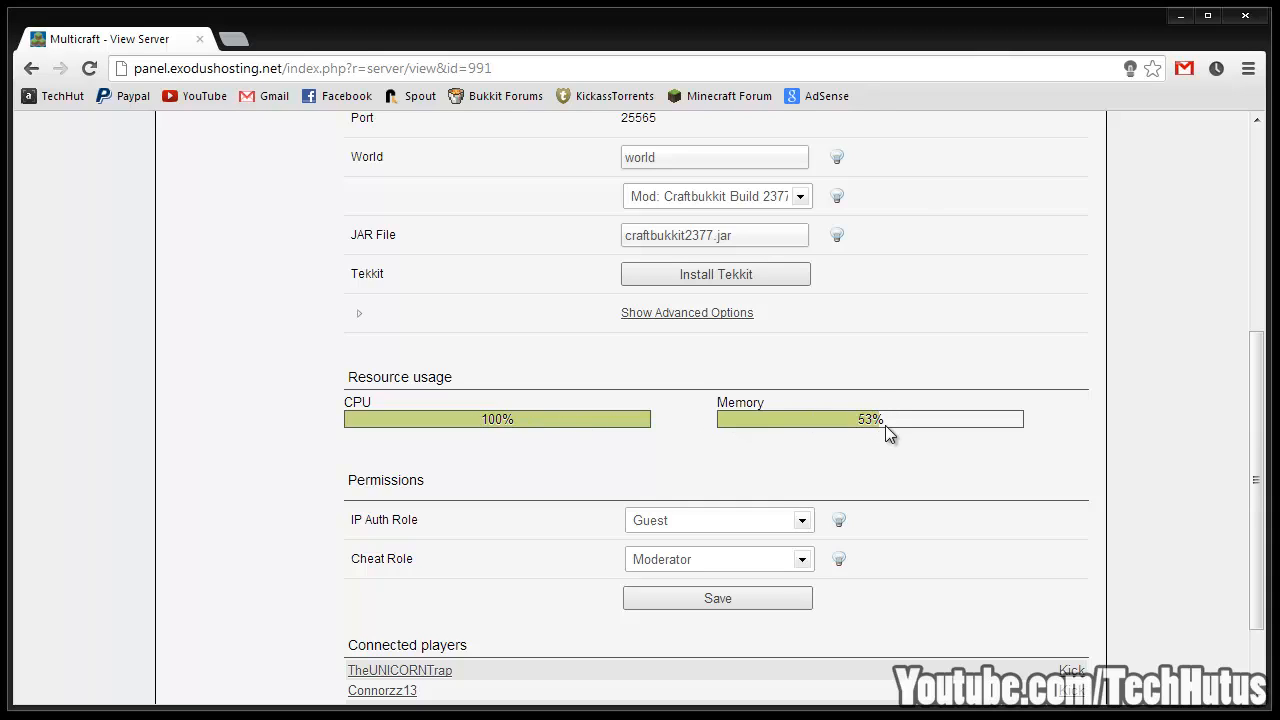
mouse_move(900, 436)
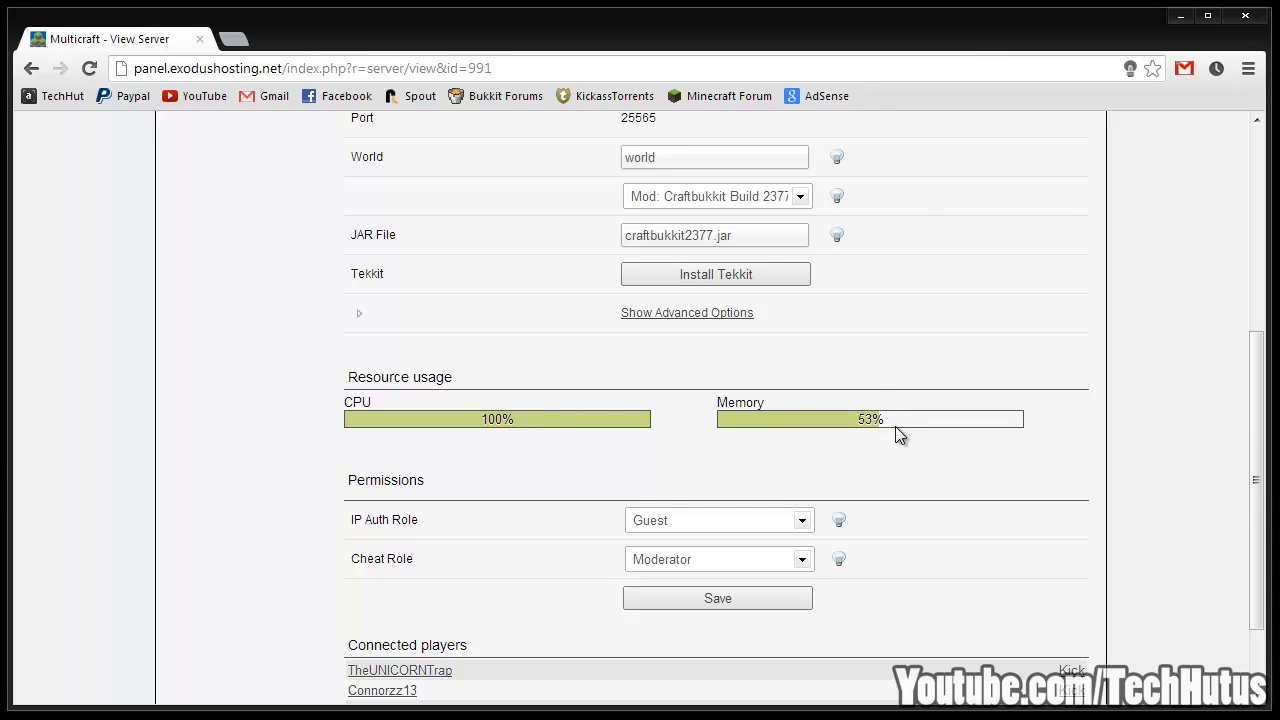
scroll(down, 3)
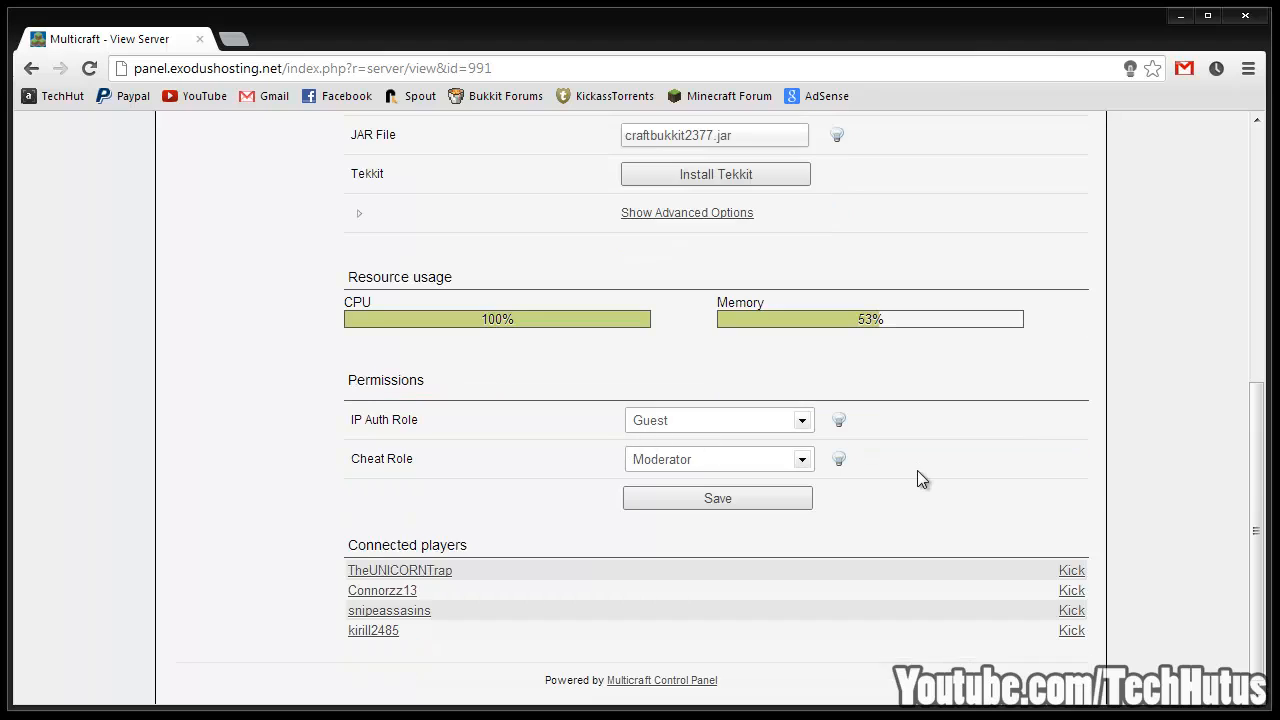
mouse_move(1182, 544)
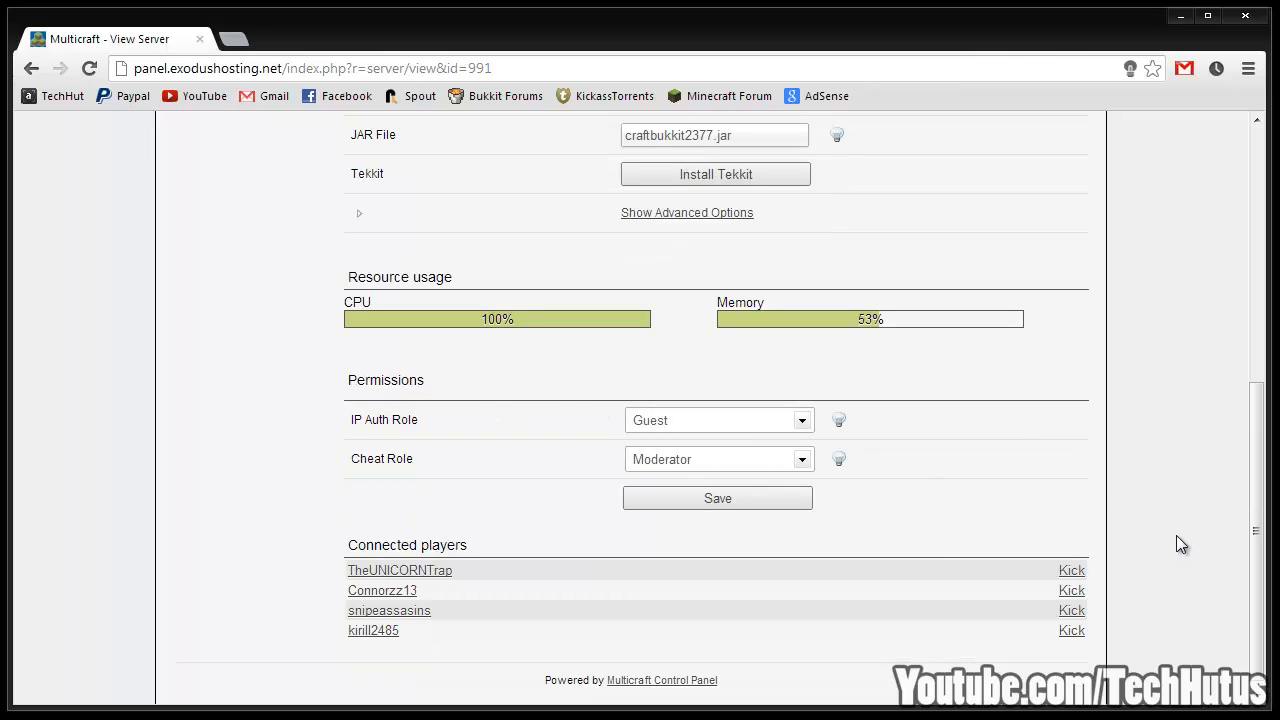
mouse_move(1020, 544)
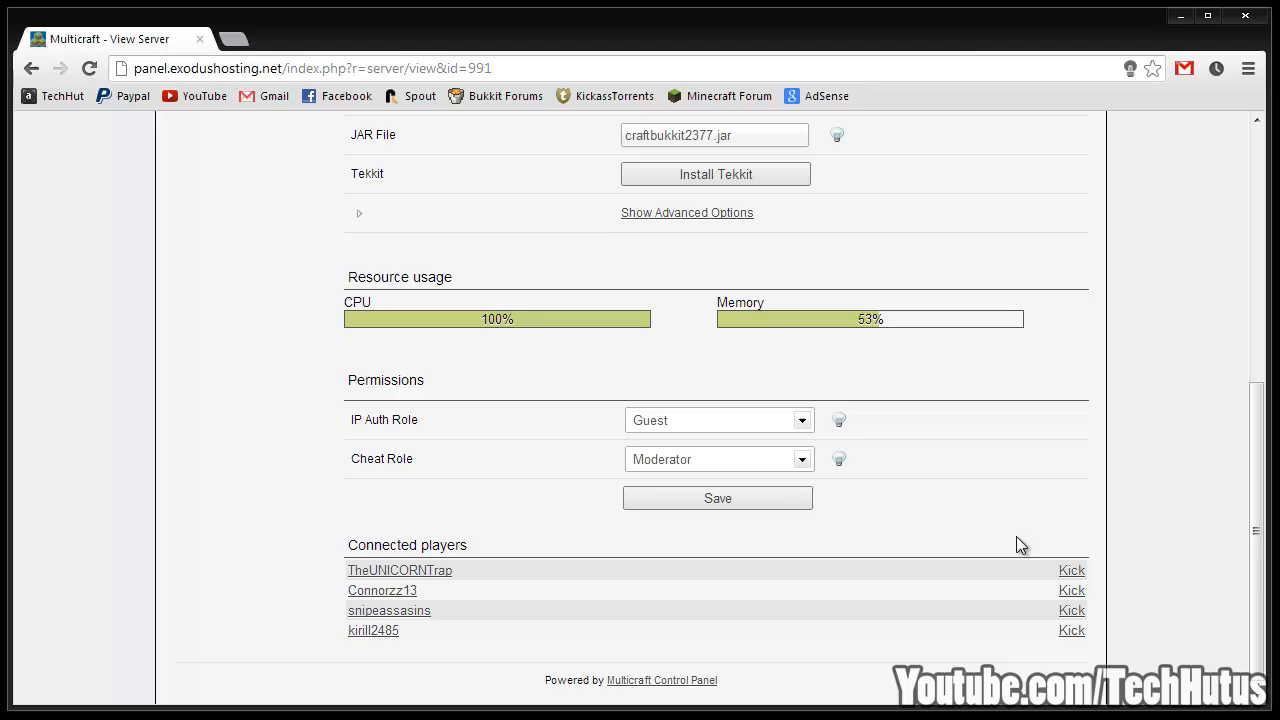
scroll(down, 3)
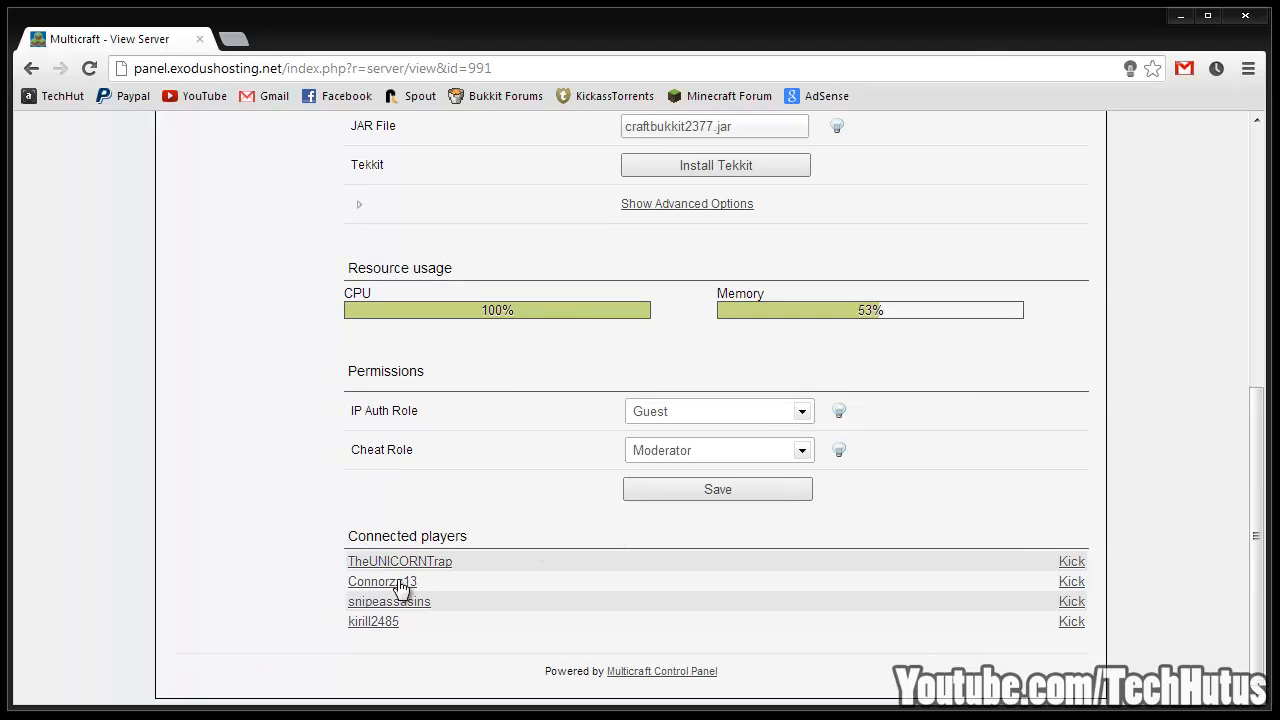
mouse_move(400, 560)
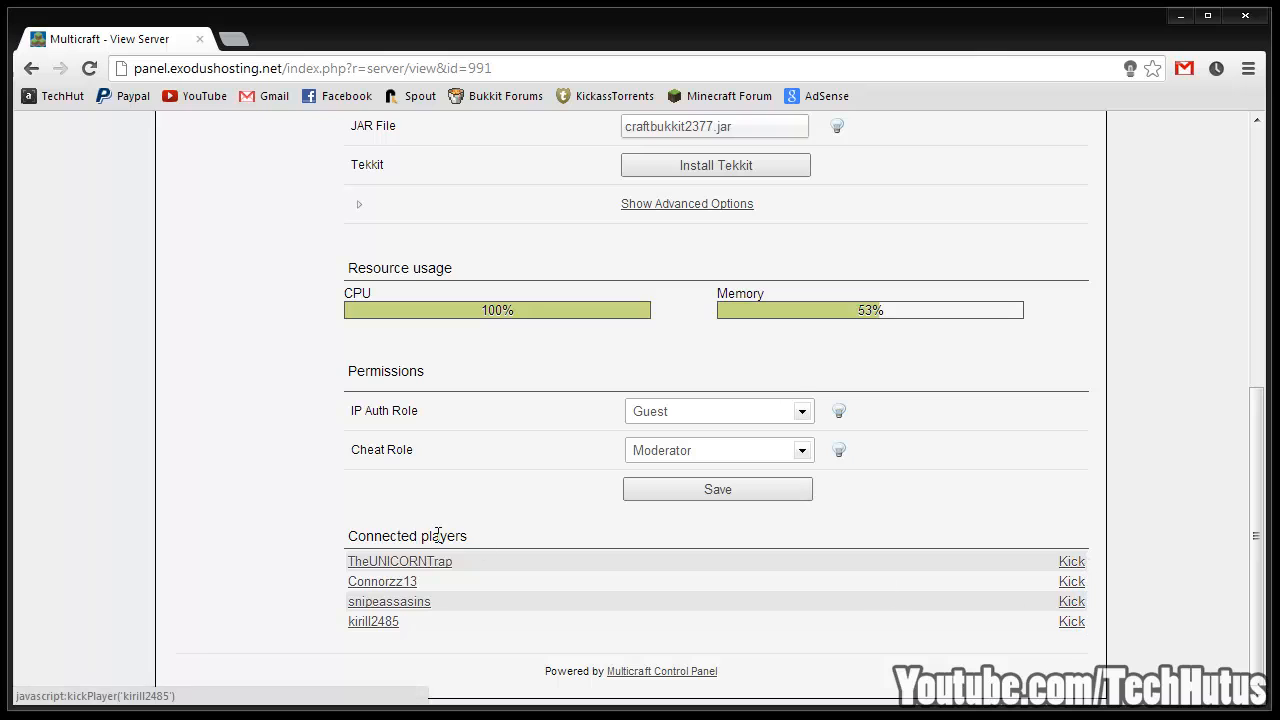
mouse_move(388, 600)
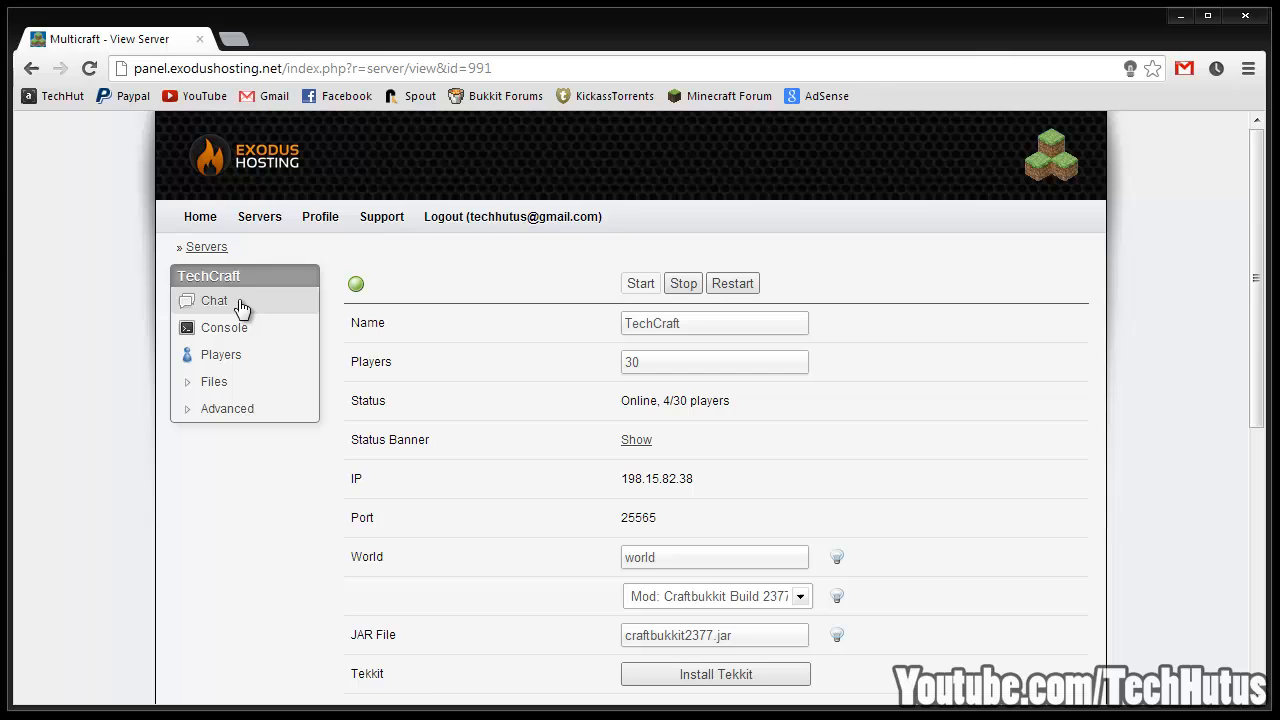
click(214, 300)
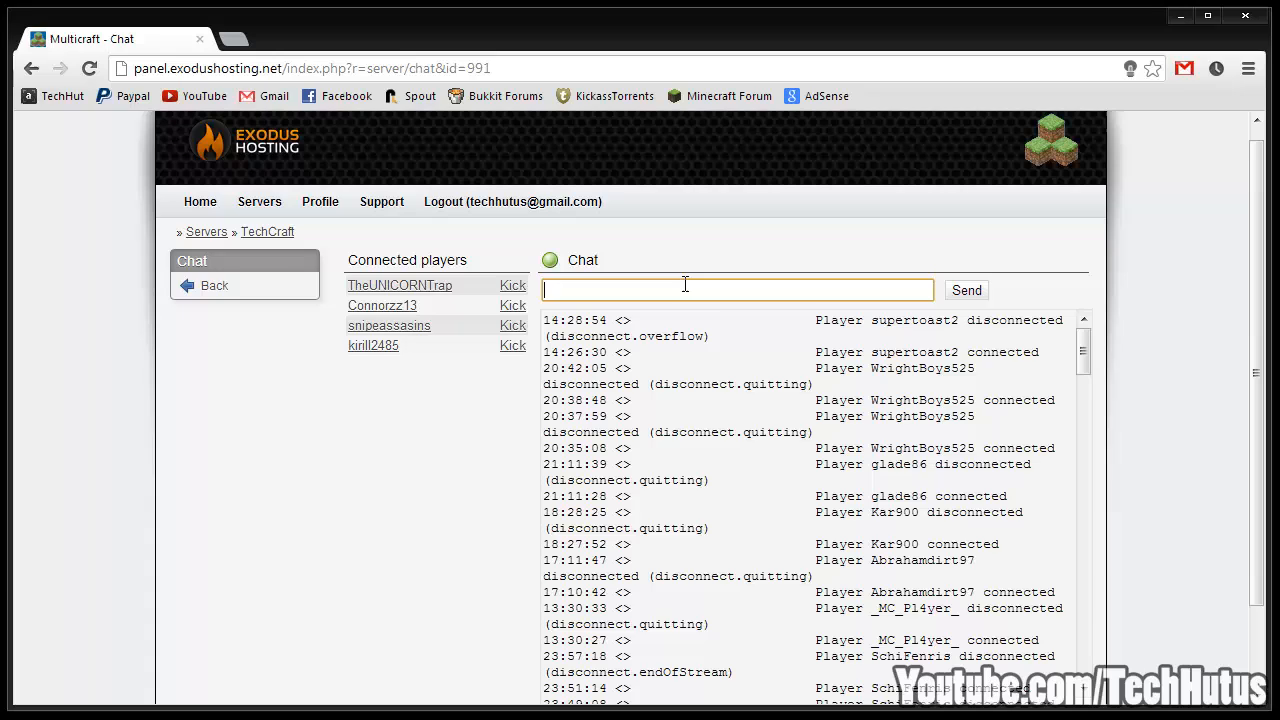
mouse_move(966, 374)
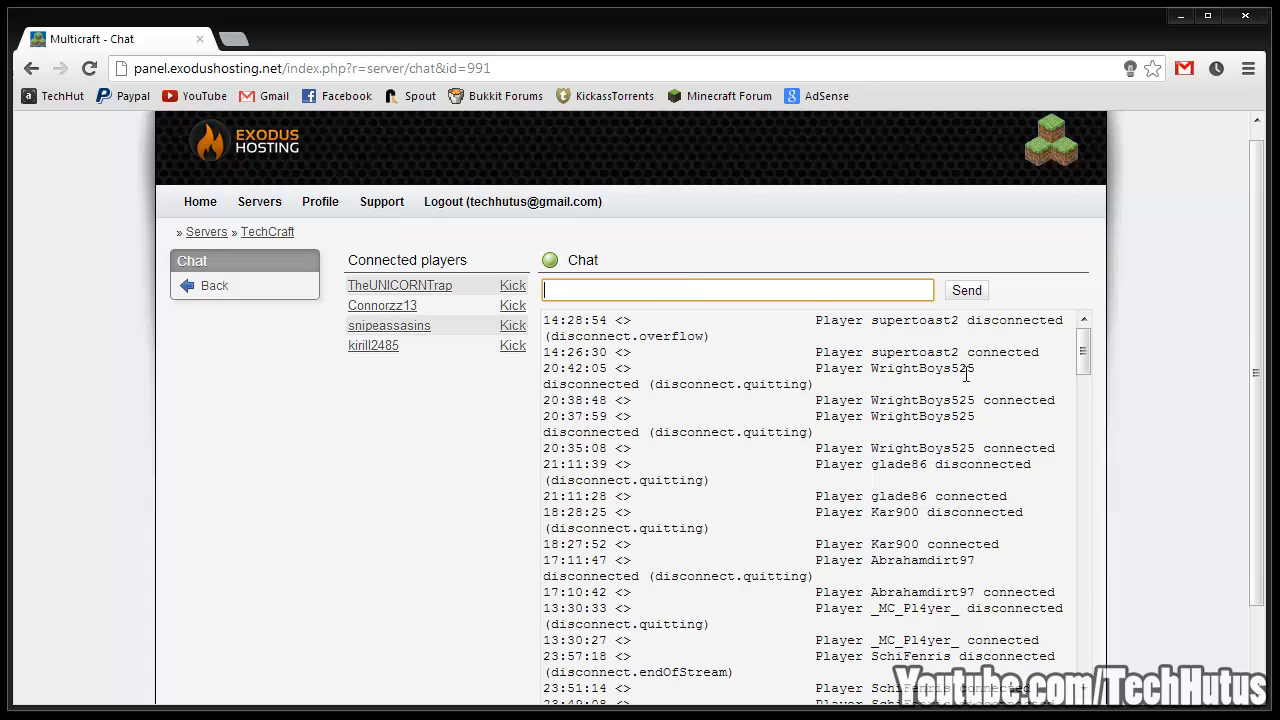
click(964, 290)
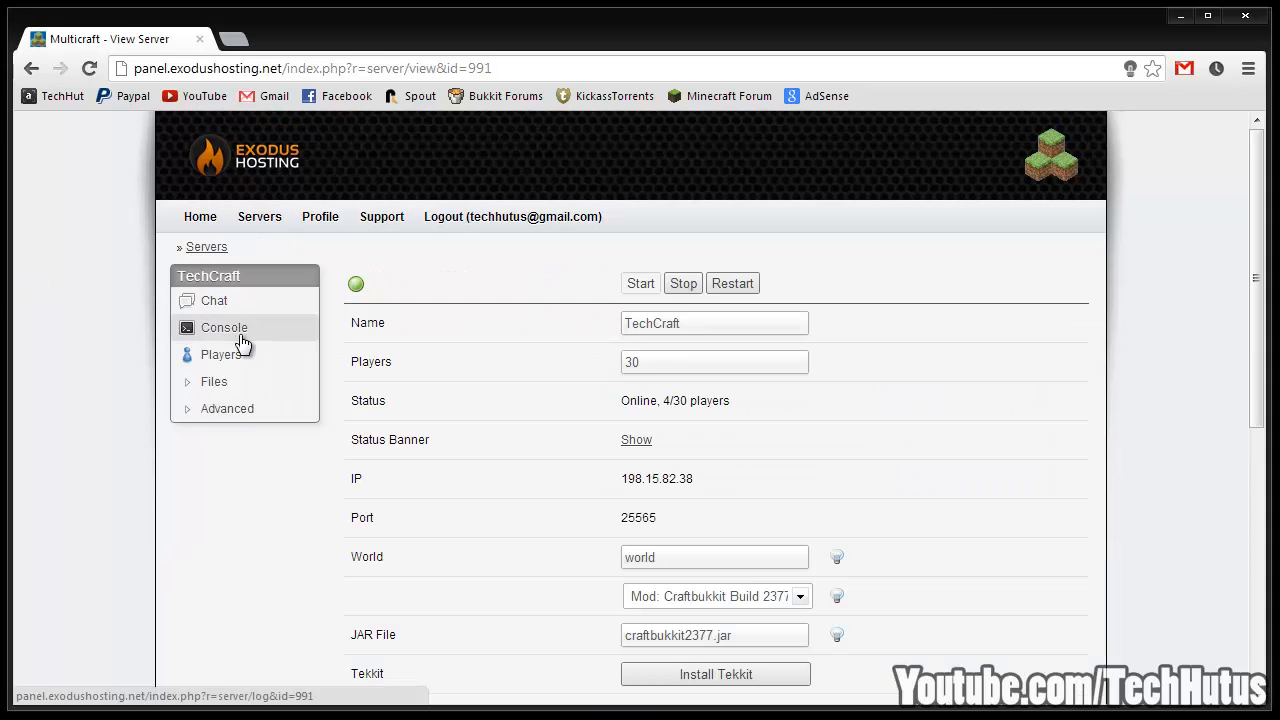
Show TechCraft's player list with roles, last-seen dates and IP addresses
click(224, 328)
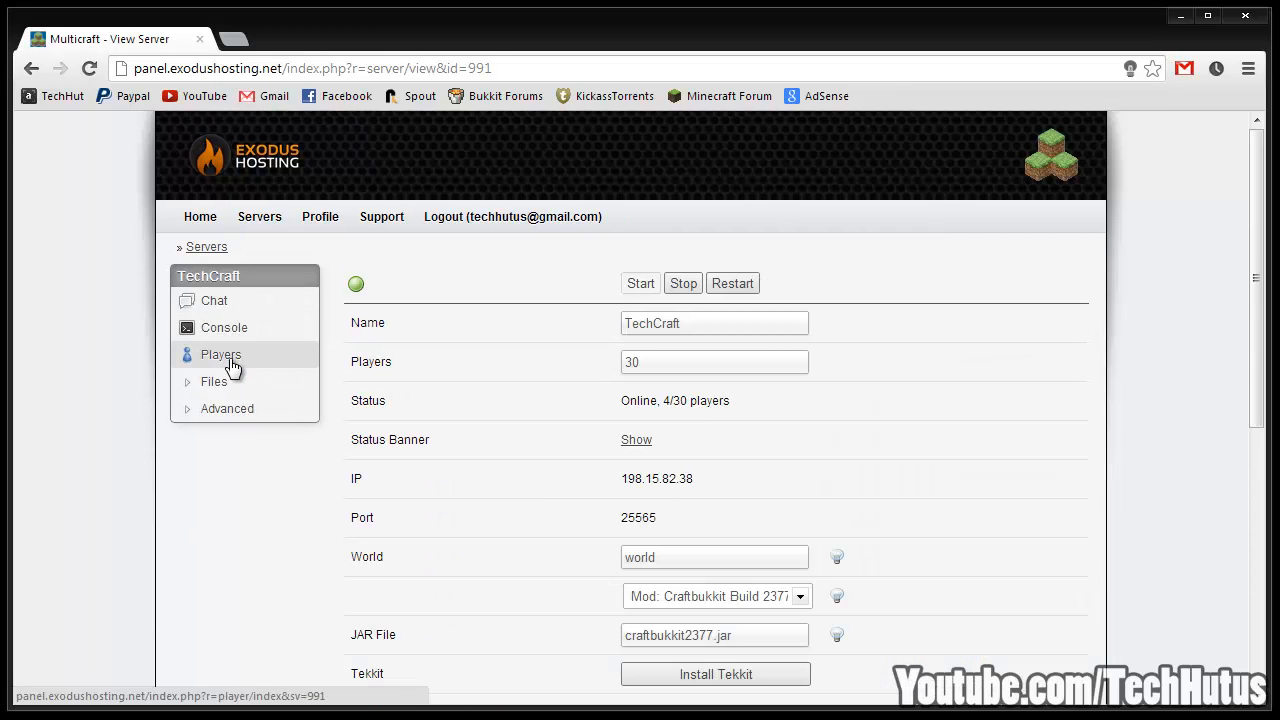
click(220, 354)
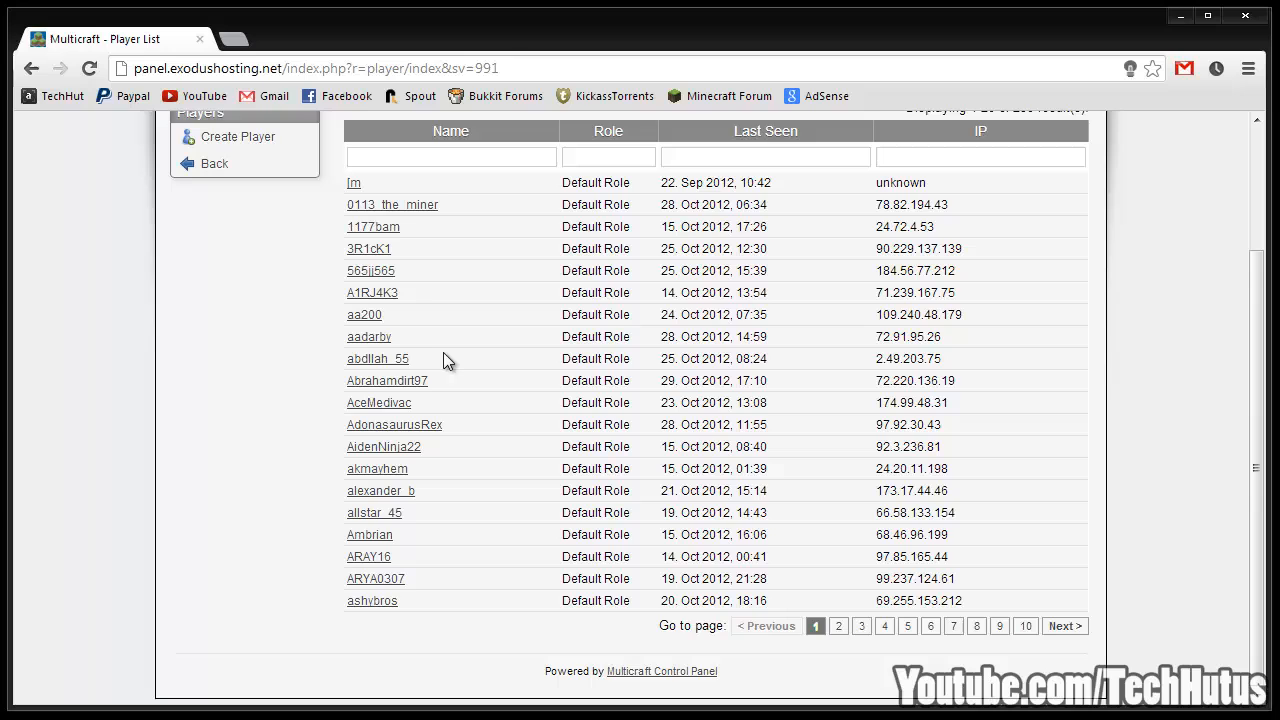
click(380, 402)
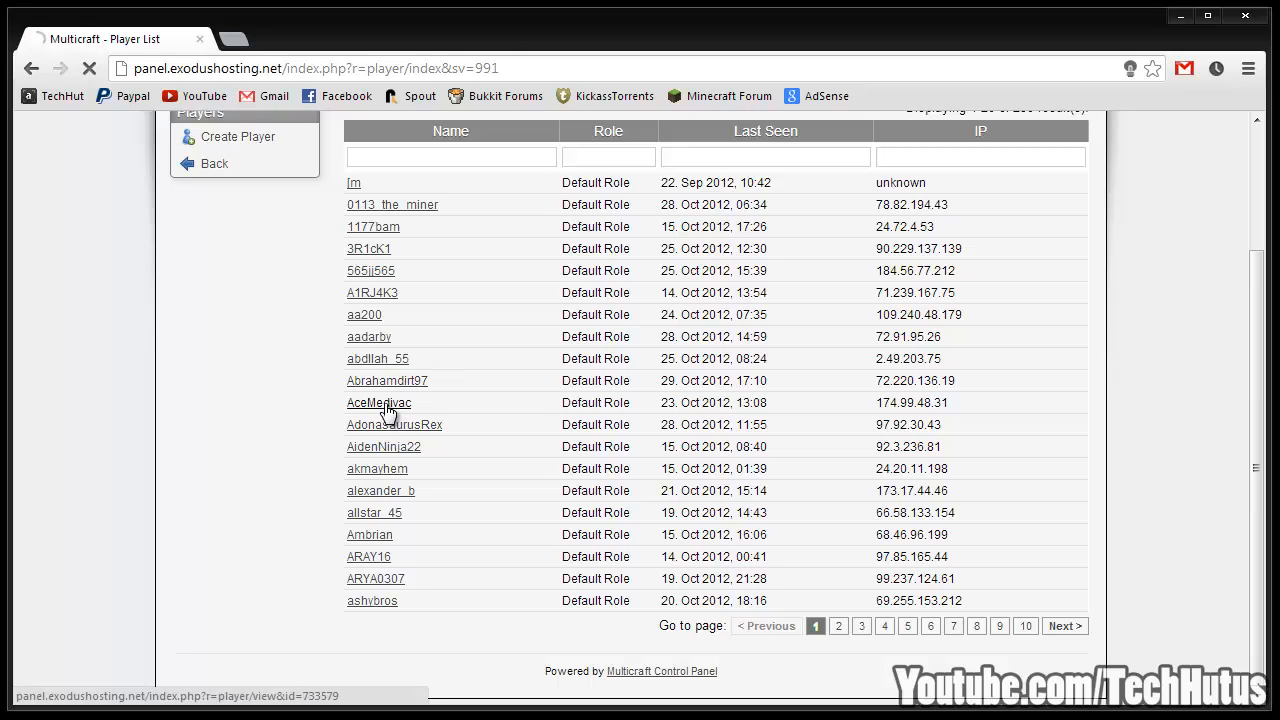
click(380, 402)
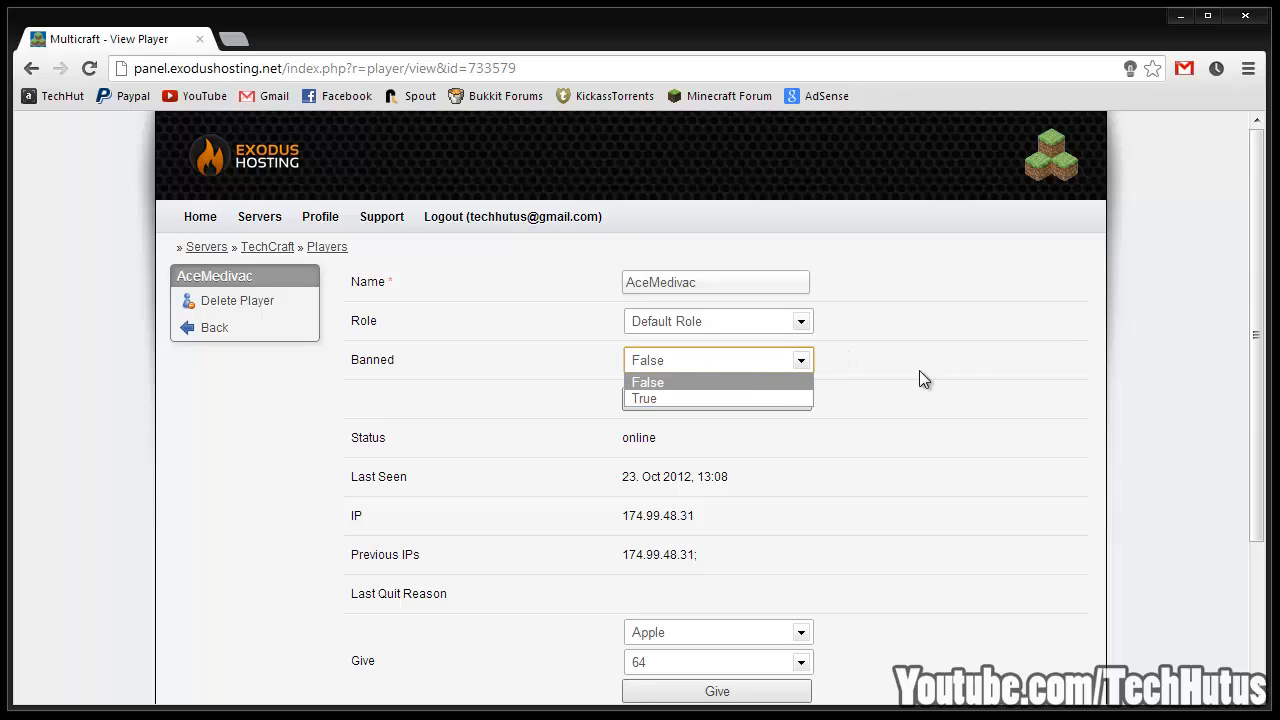
click(648, 382)
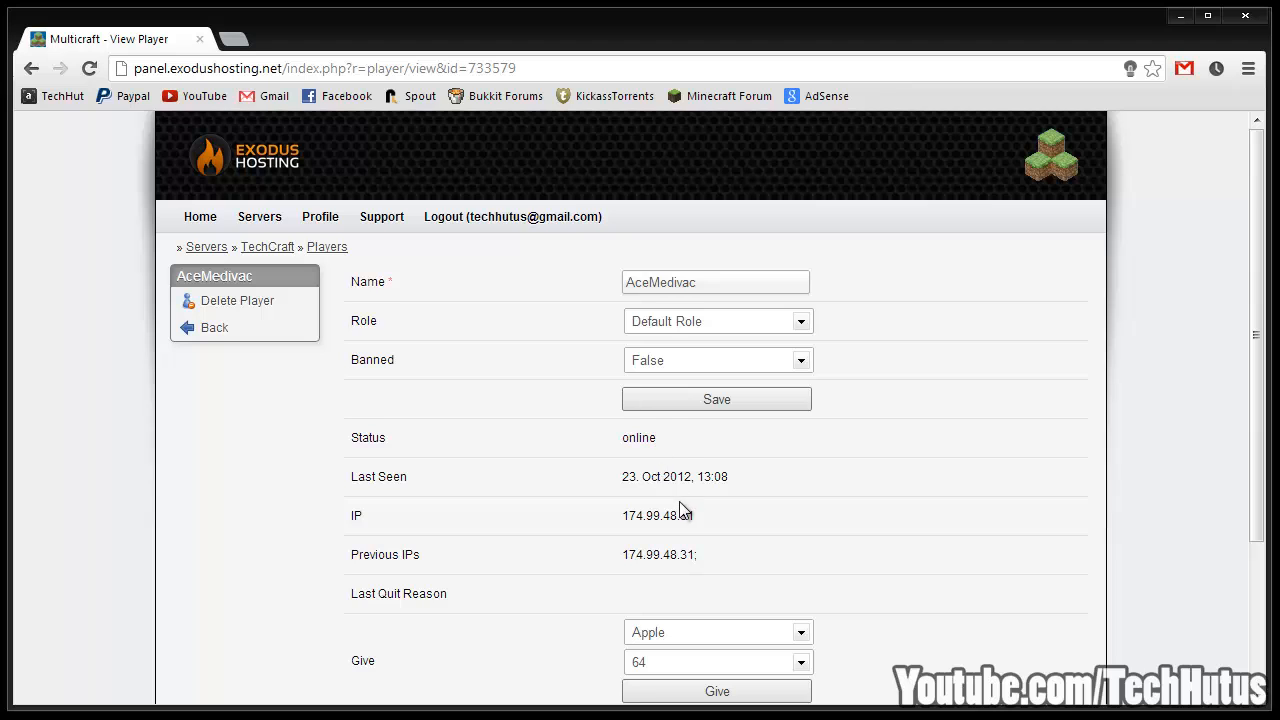
scroll(down, 3)
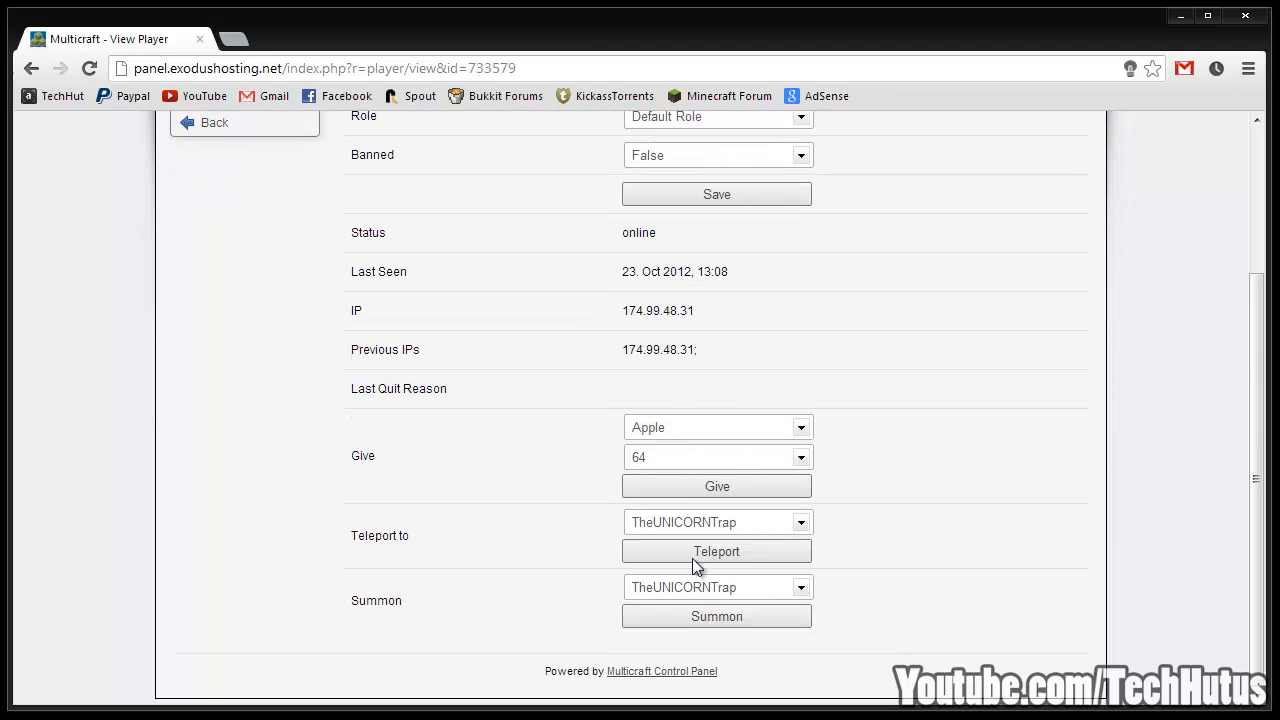
scroll(up, 3)
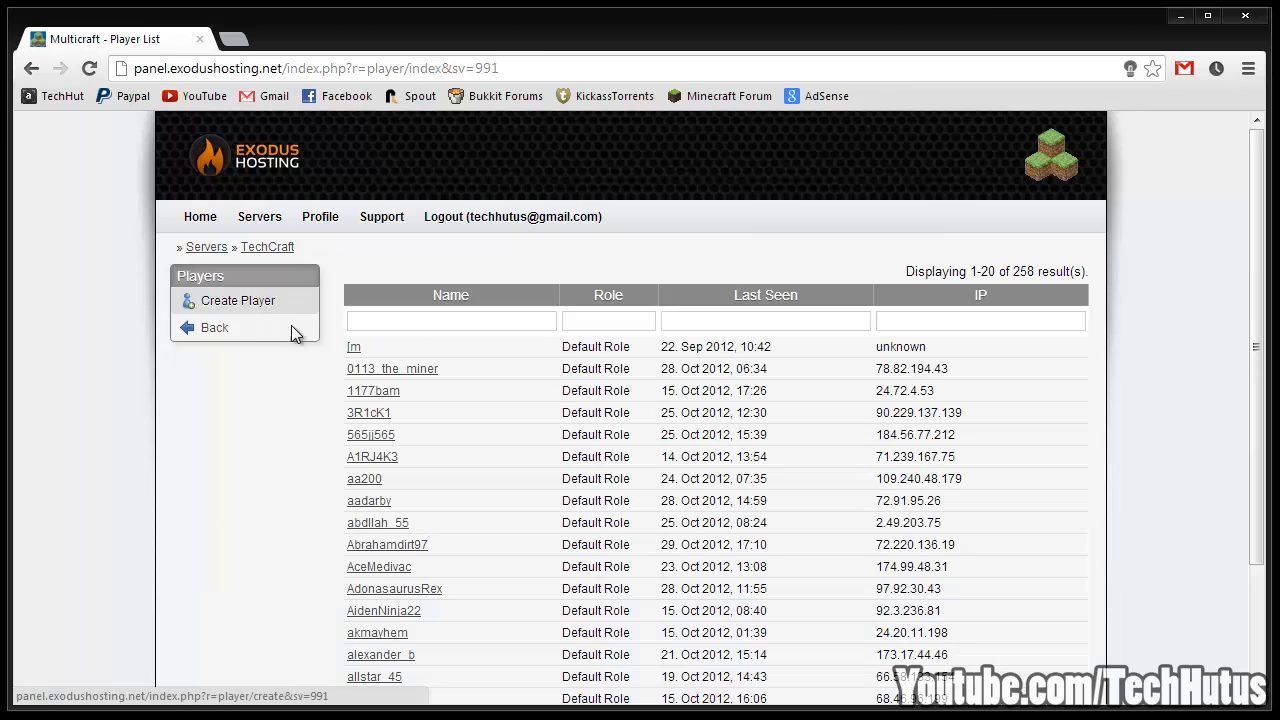
Return to the TechCraft overview and expand its file options
click(214, 328)
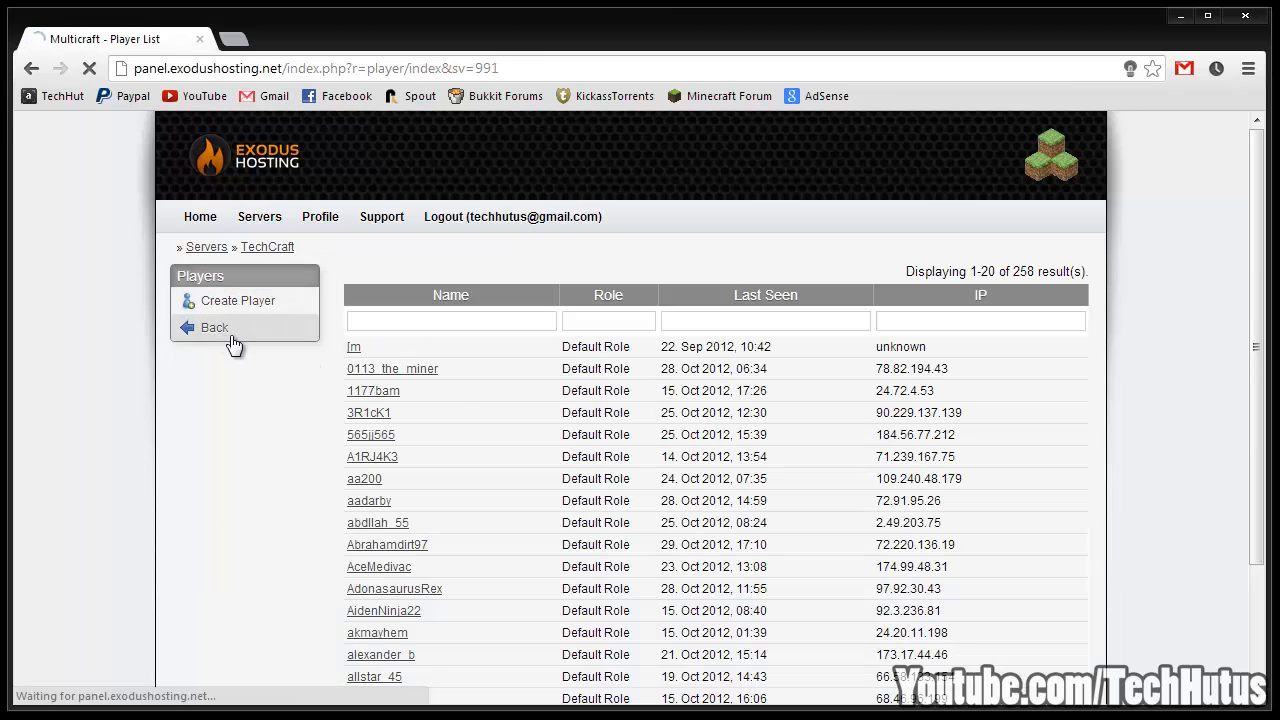
click(214, 328)
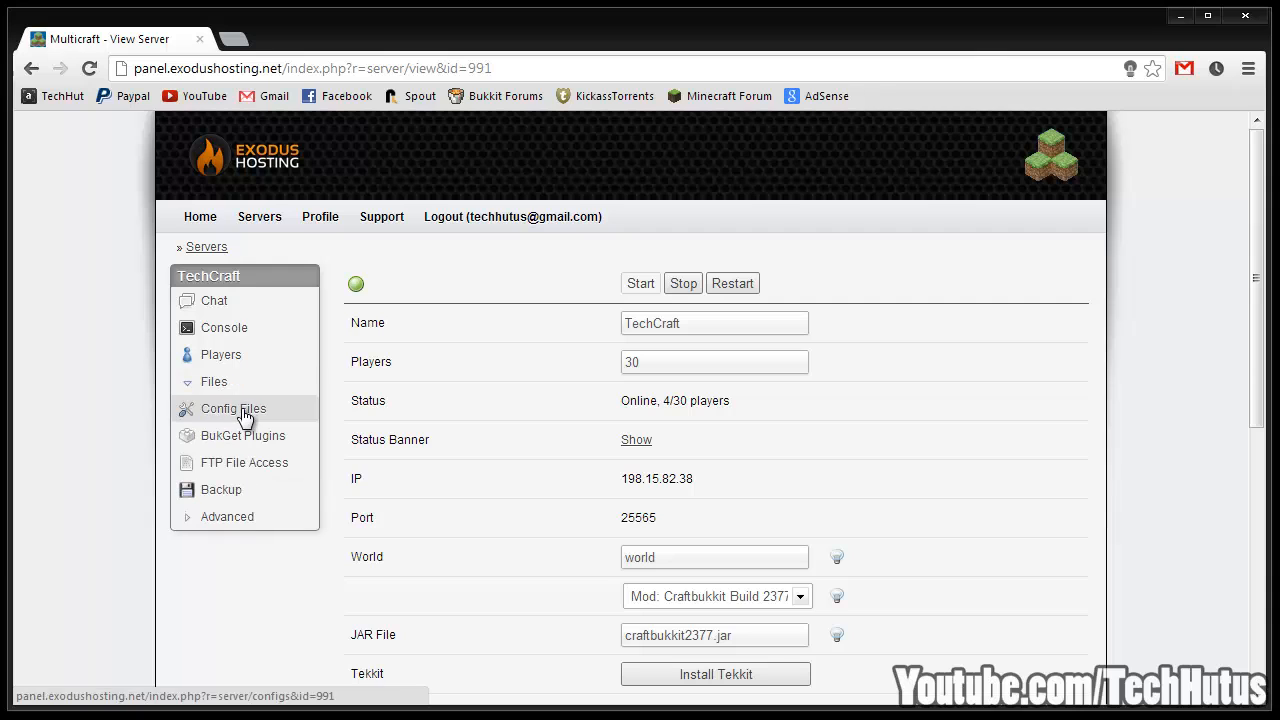
click(232, 408)
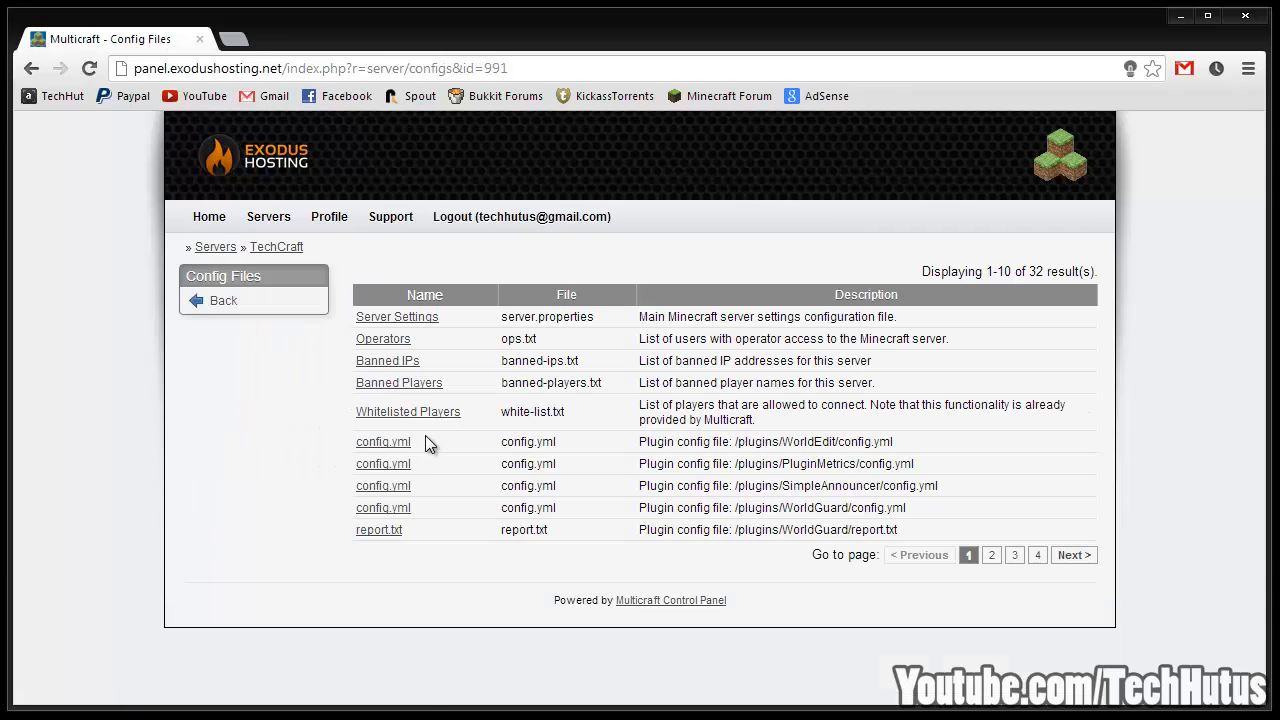
mouse_move(408, 412)
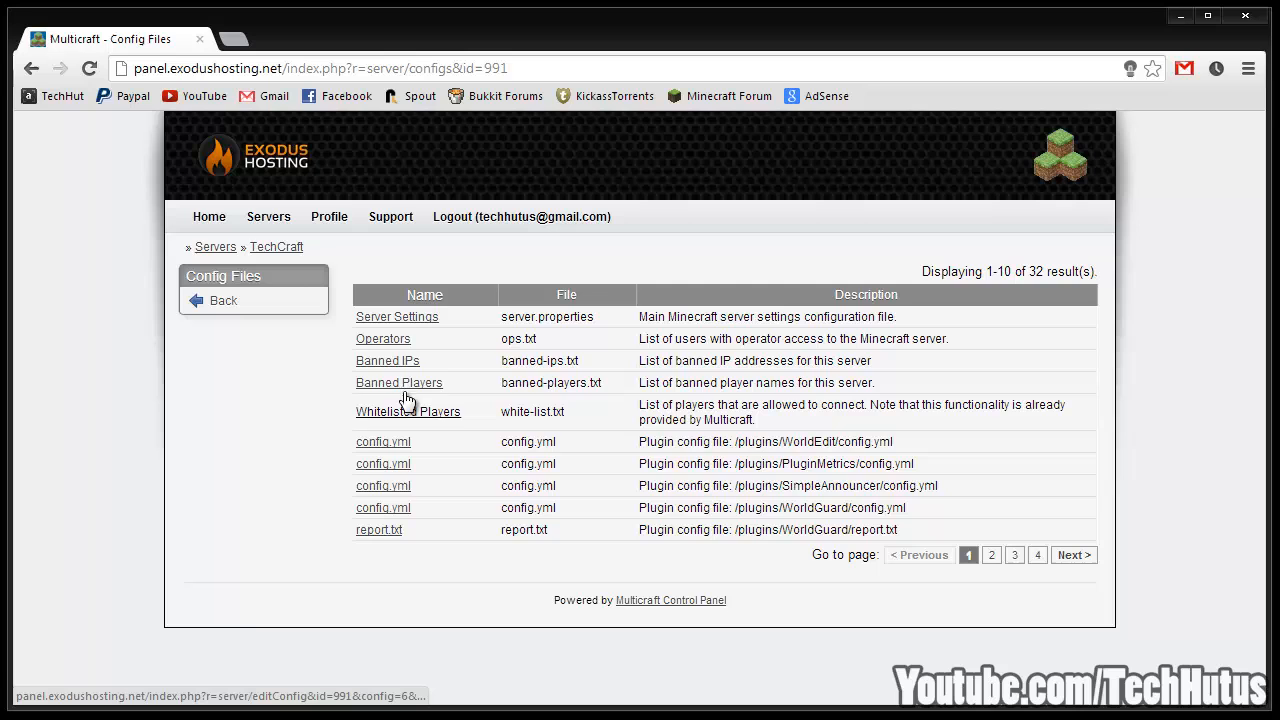
click(396, 316)
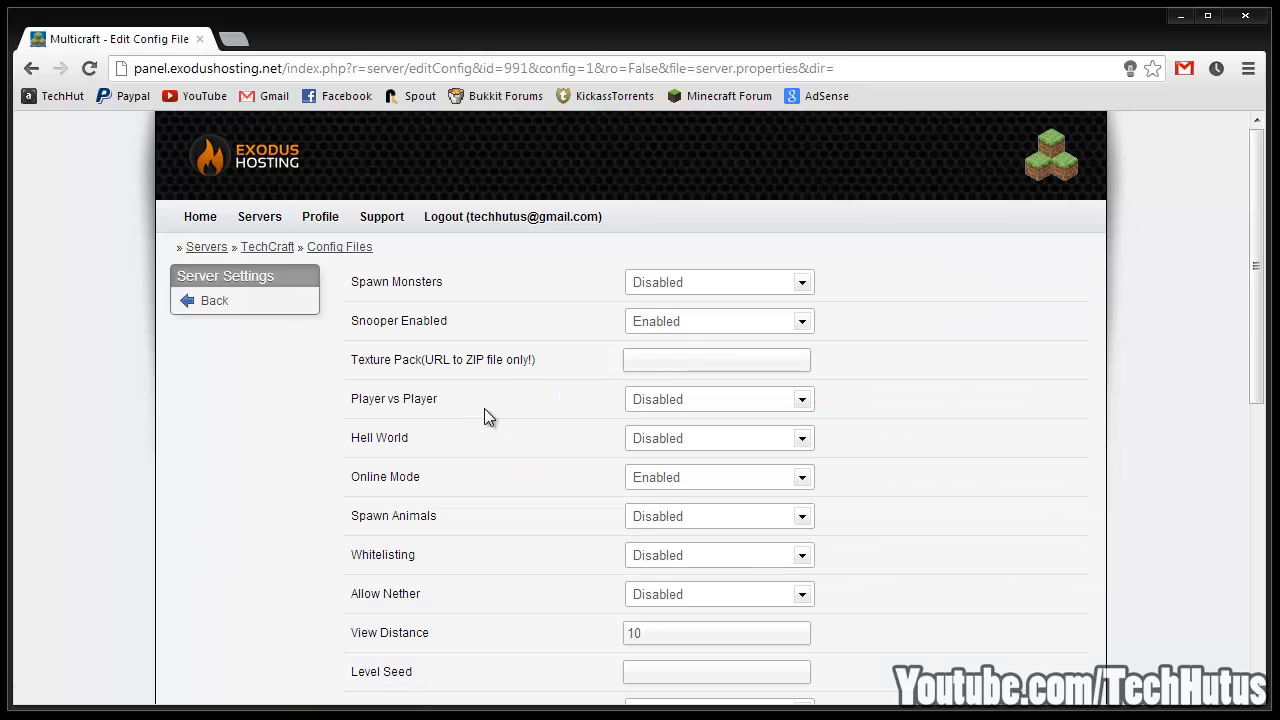
scroll(down, 3)
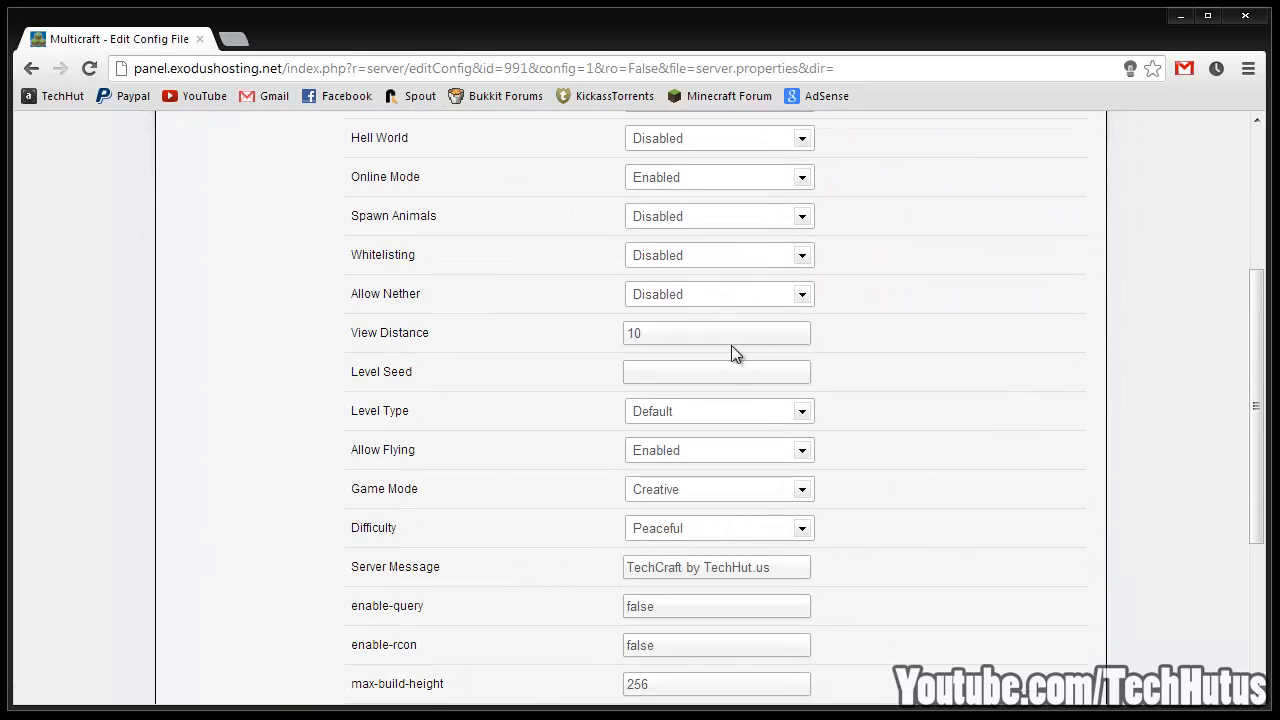
scroll(down, 3)
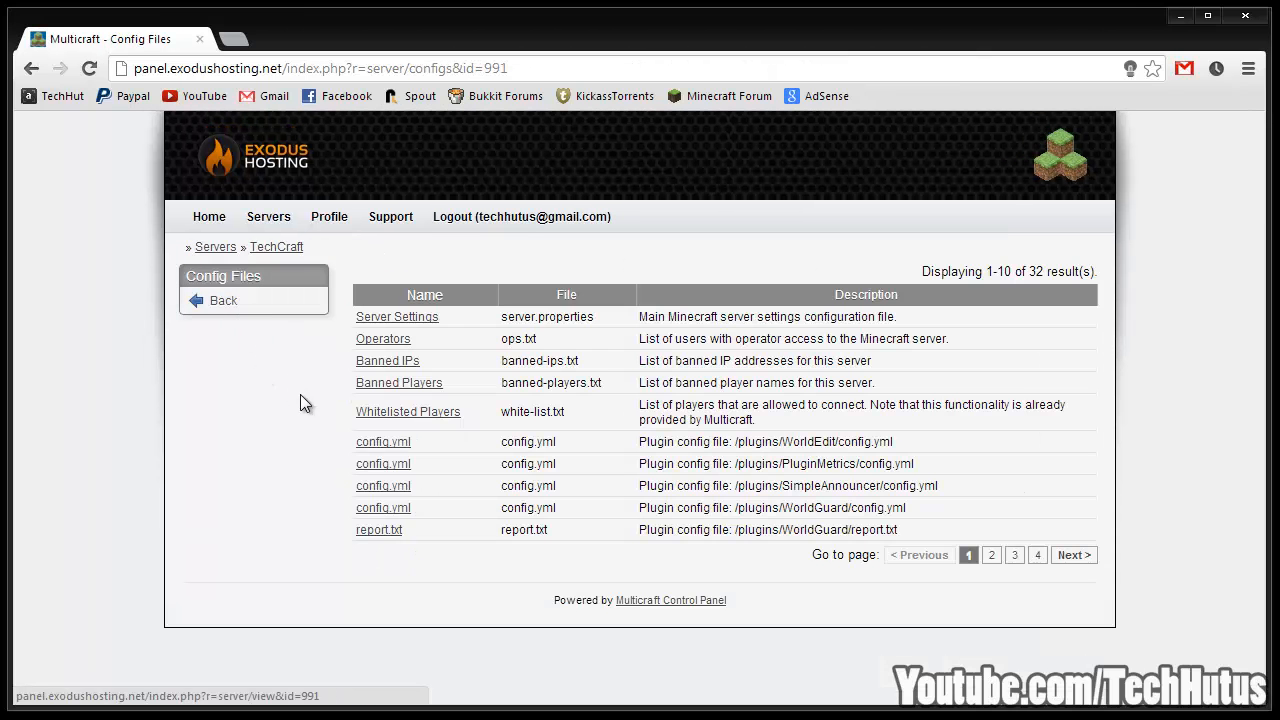
click(224, 300)
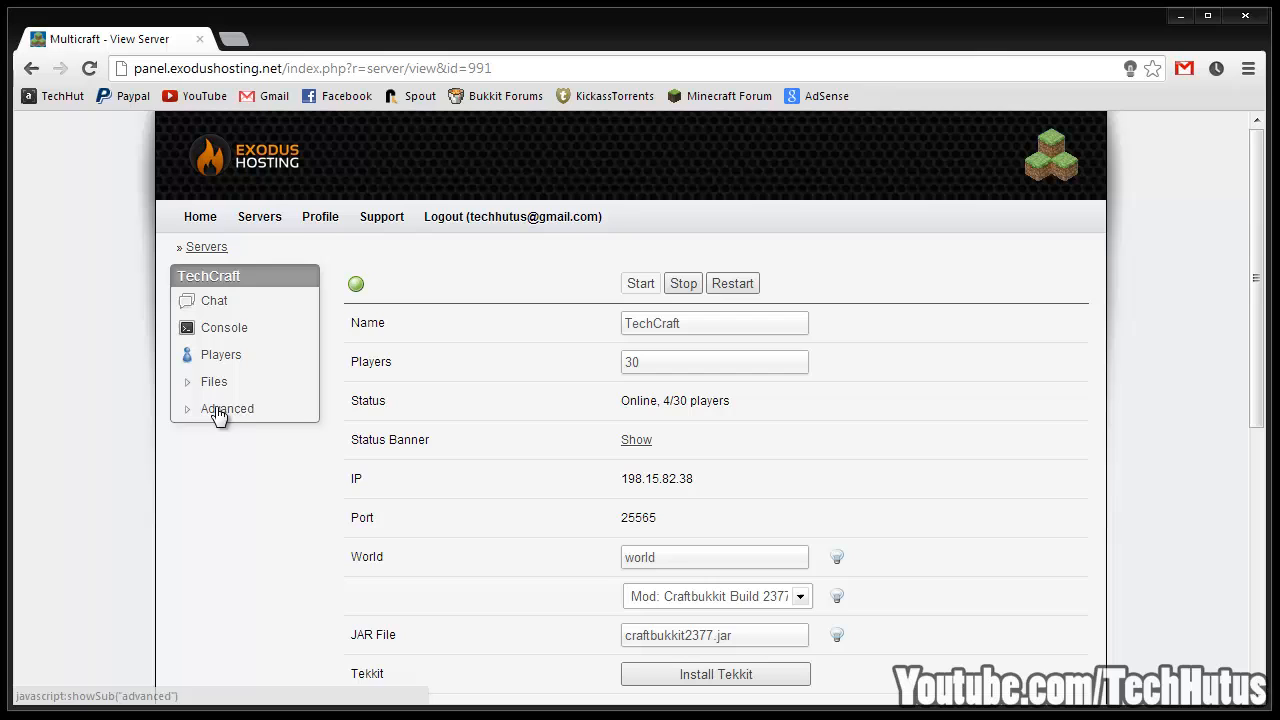
Browse the BukGet catalogue of 5669 plugins, then return to the server overview
click(244, 436)
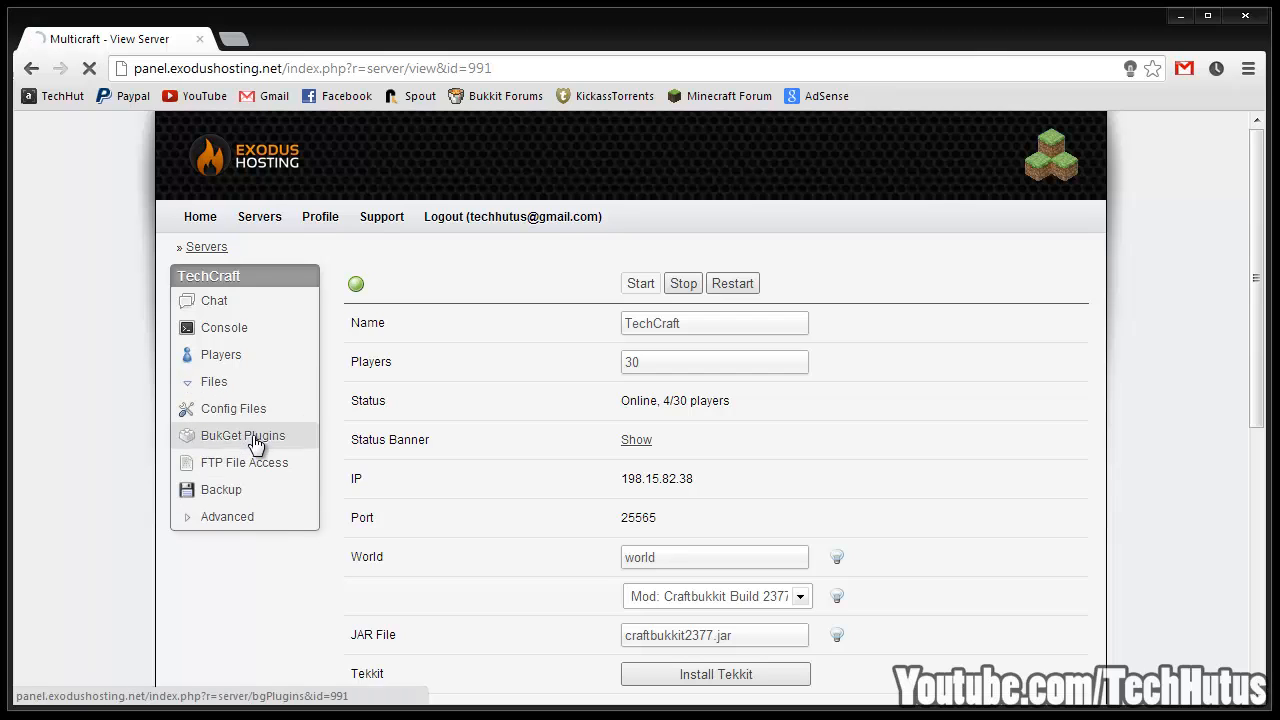
click(244, 436)
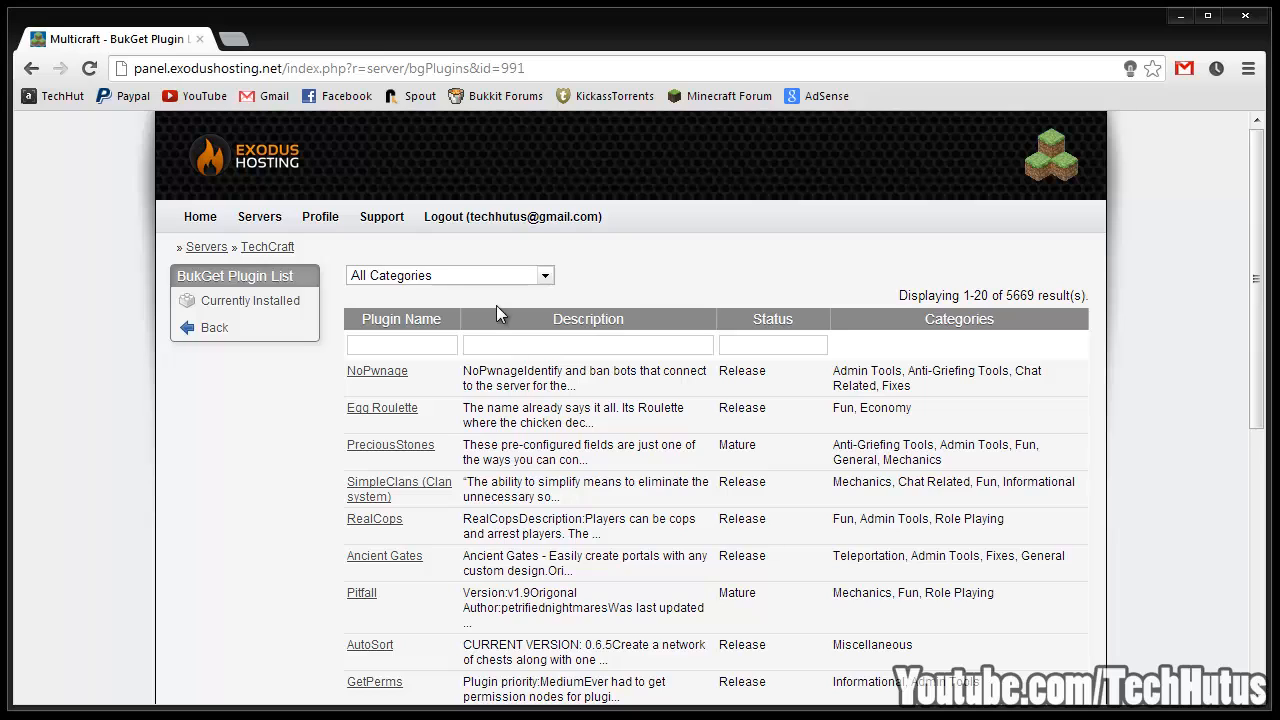
click(376, 370)
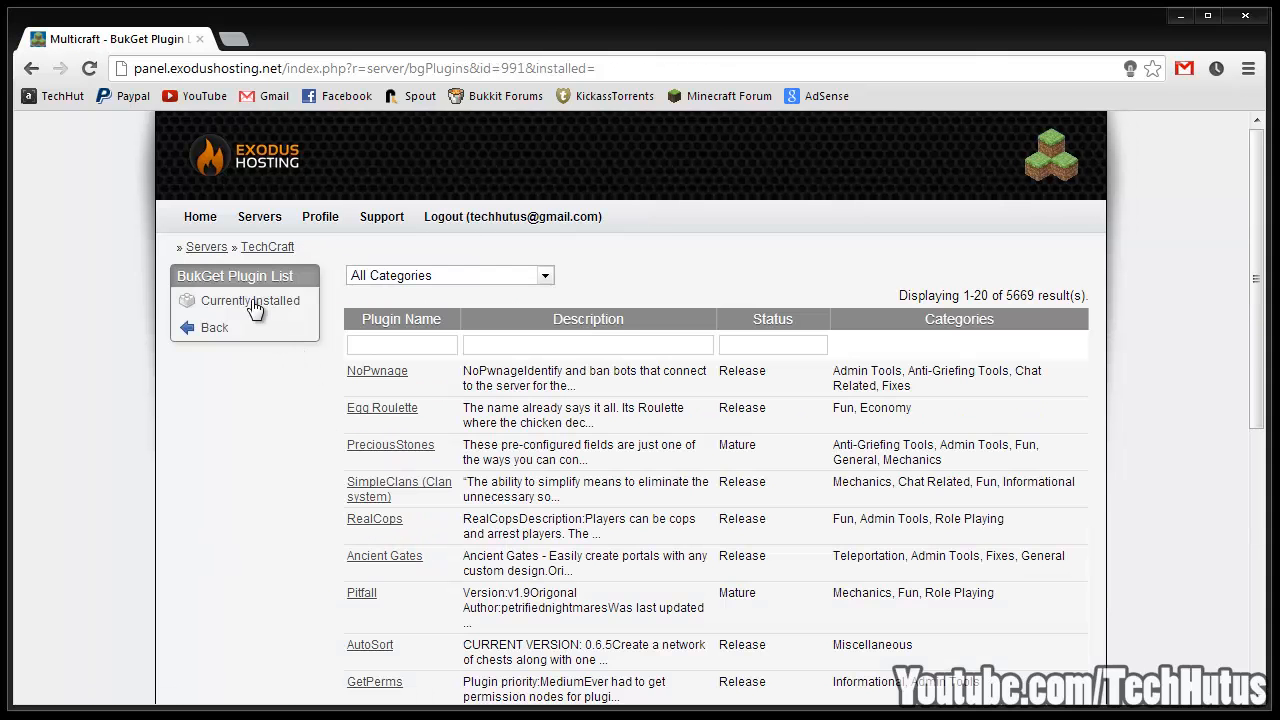
click(214, 328)
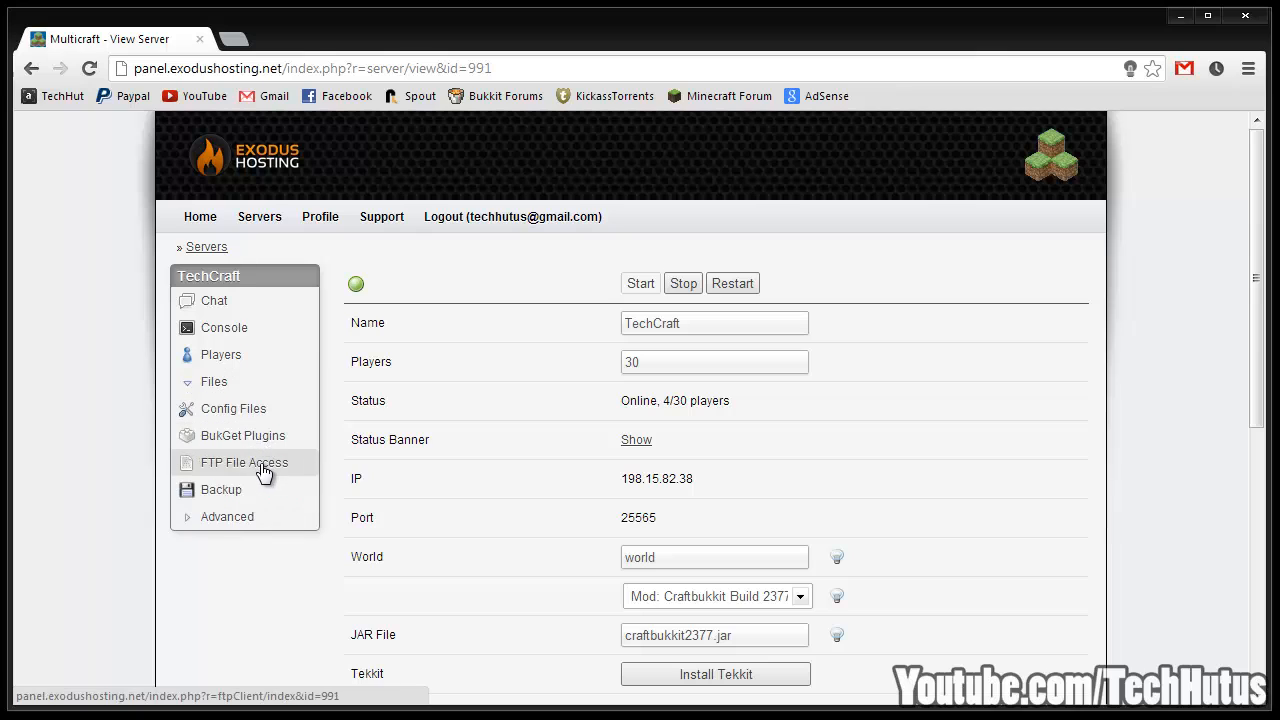
click(244, 462)
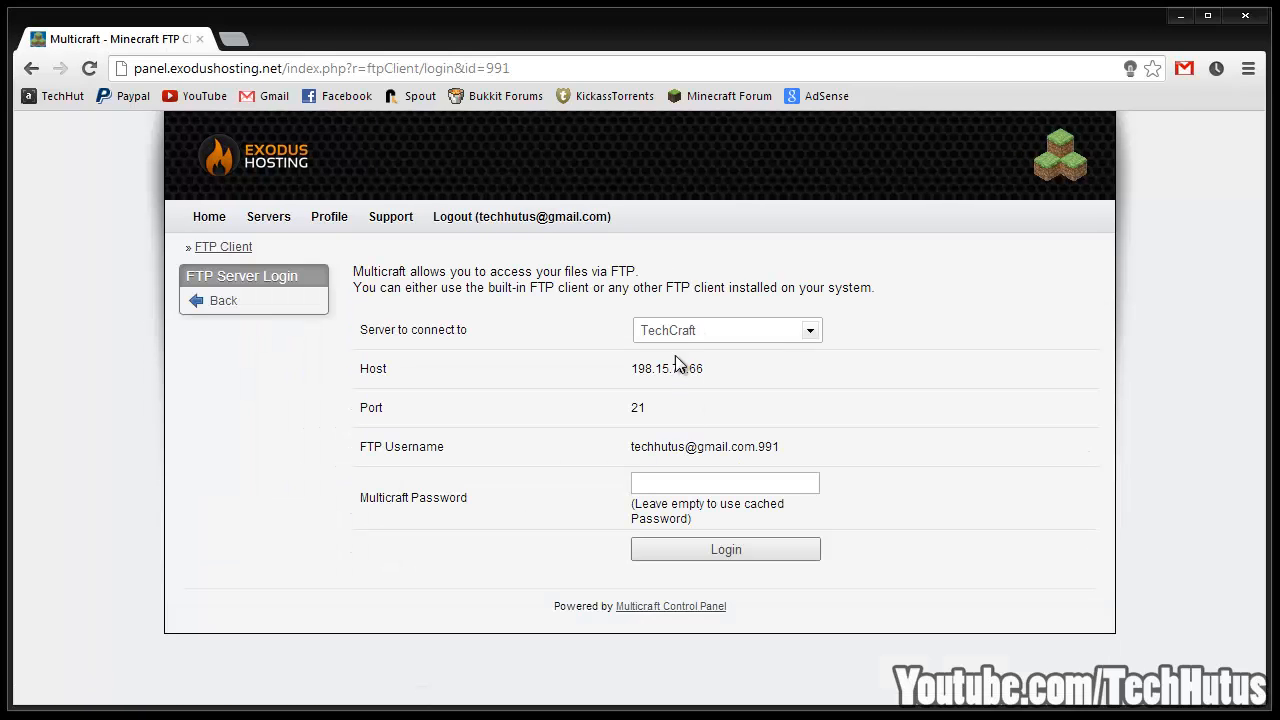
mouse_move(536, 504)
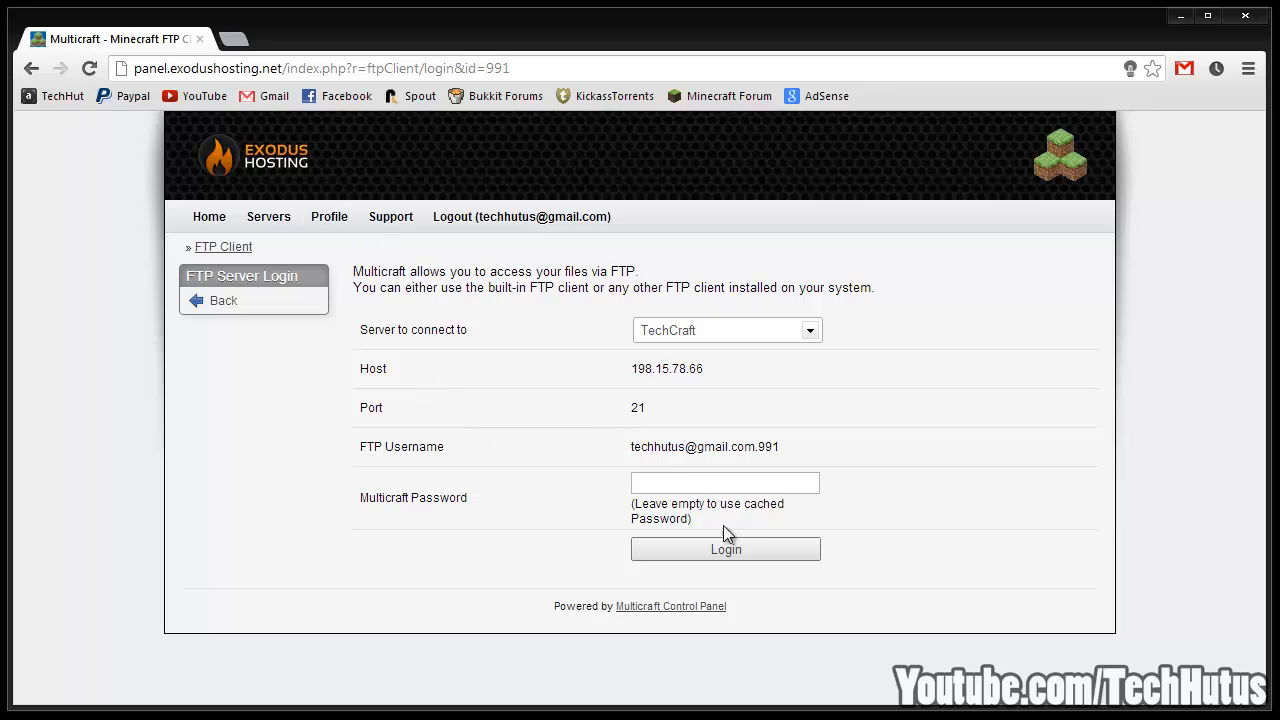
mouse_move(608, 456)
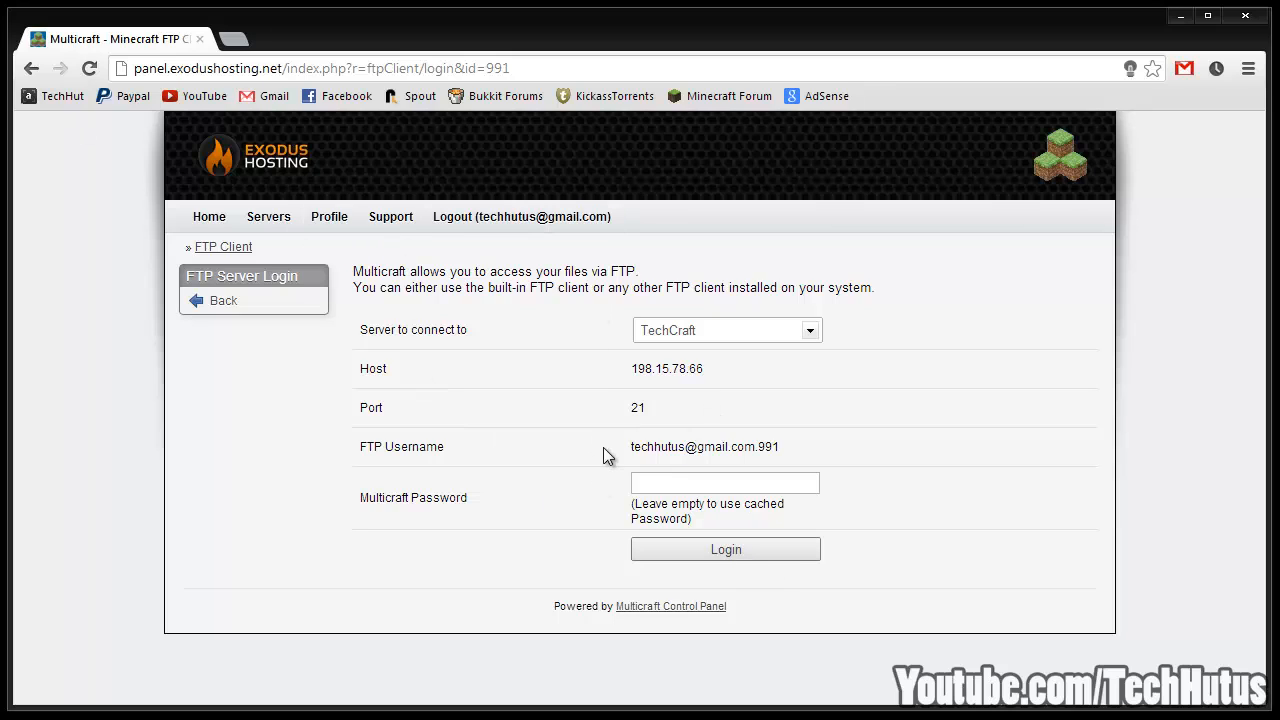
click(222, 300)
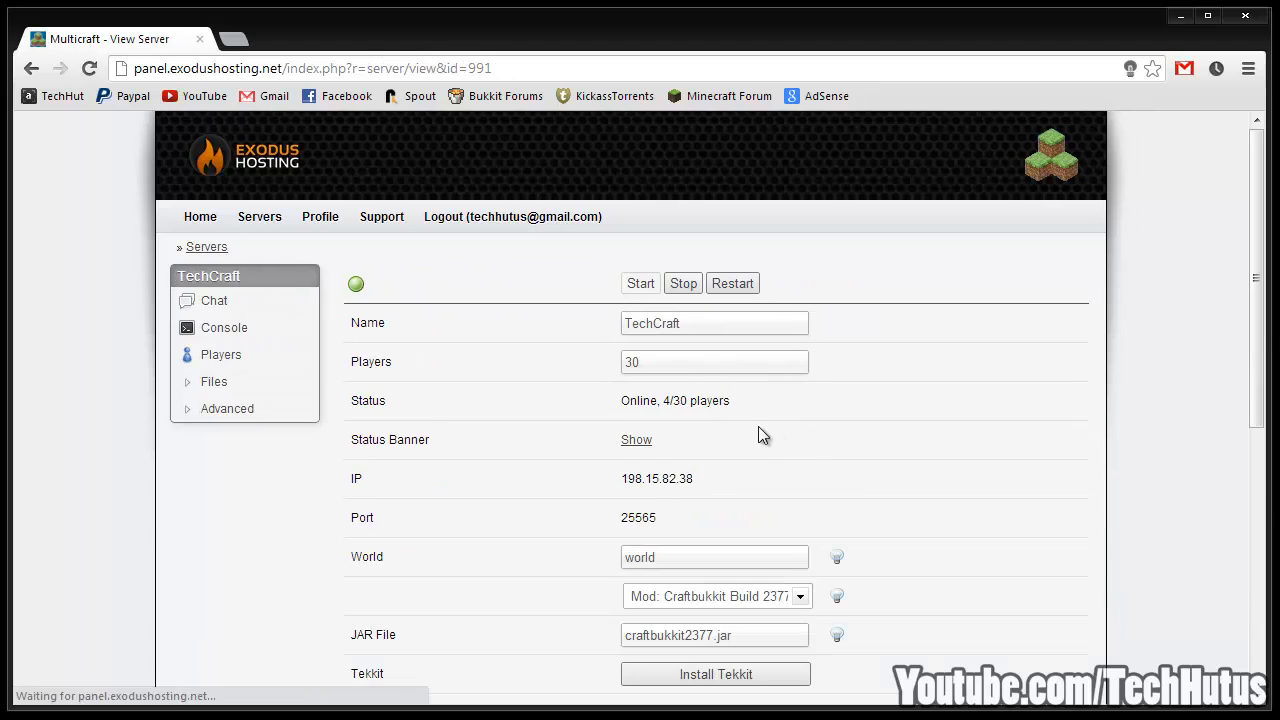
click(212, 380)
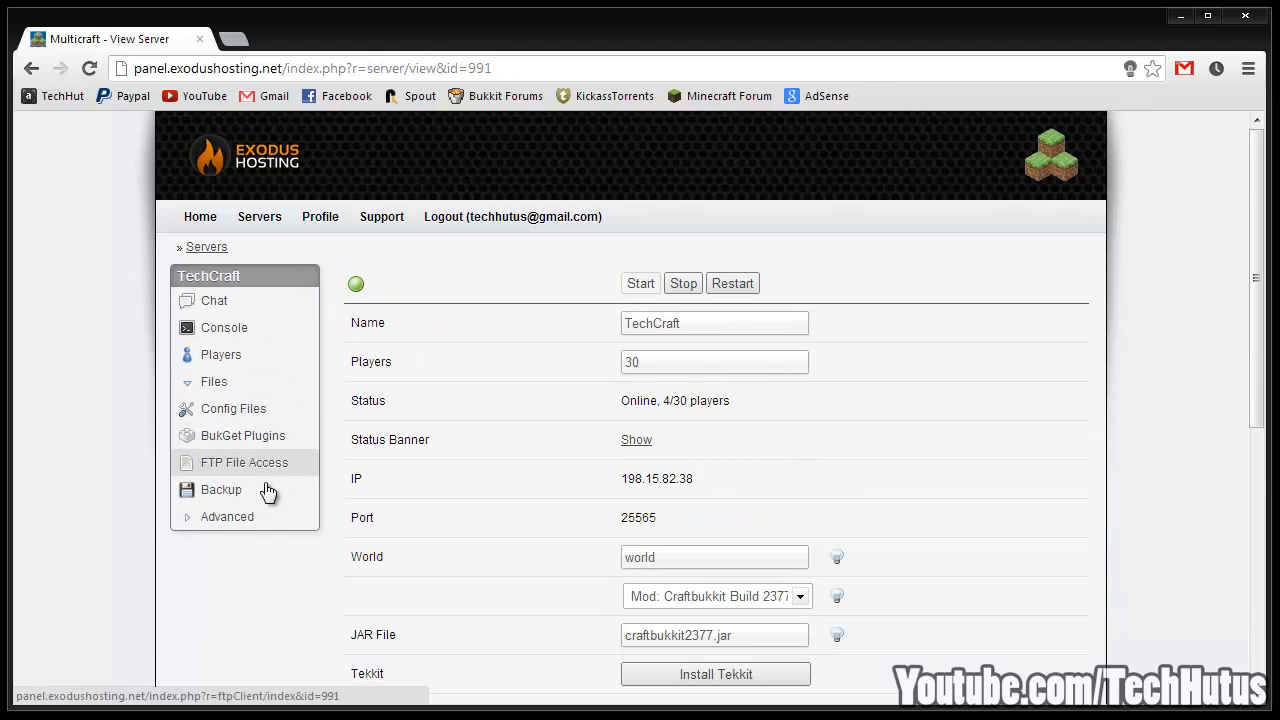
click(220, 488)
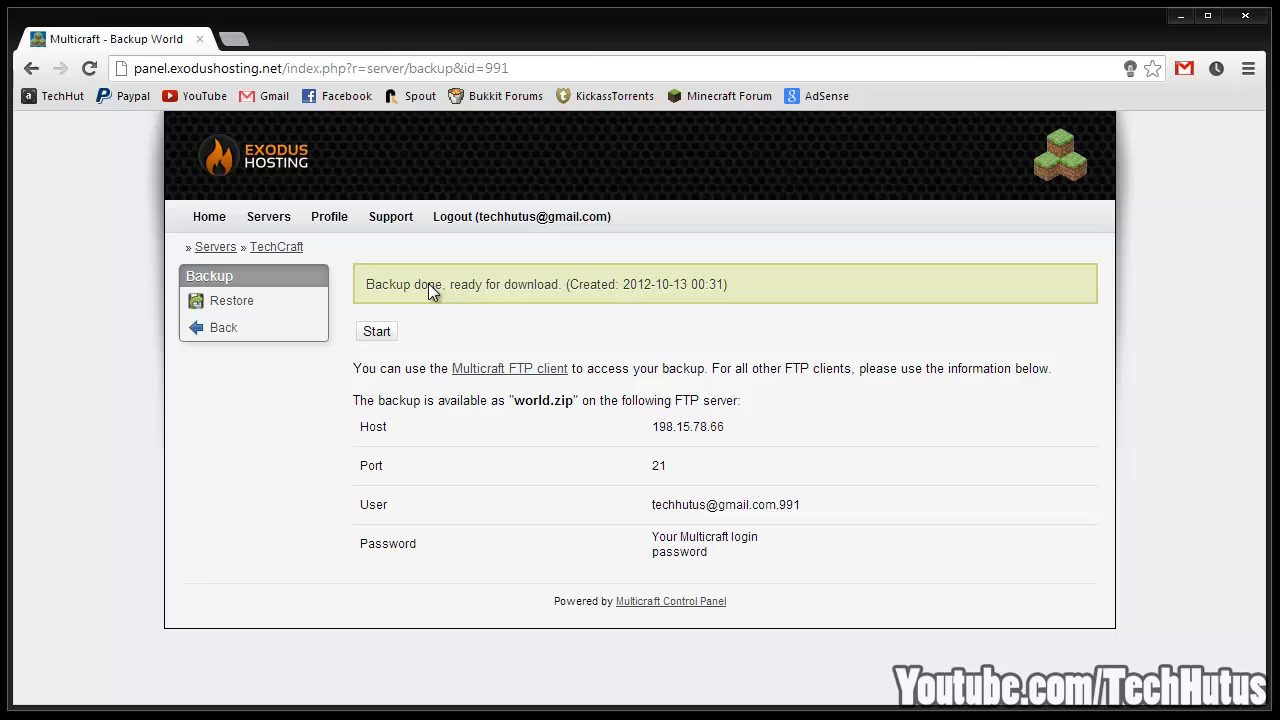
click(232, 300)
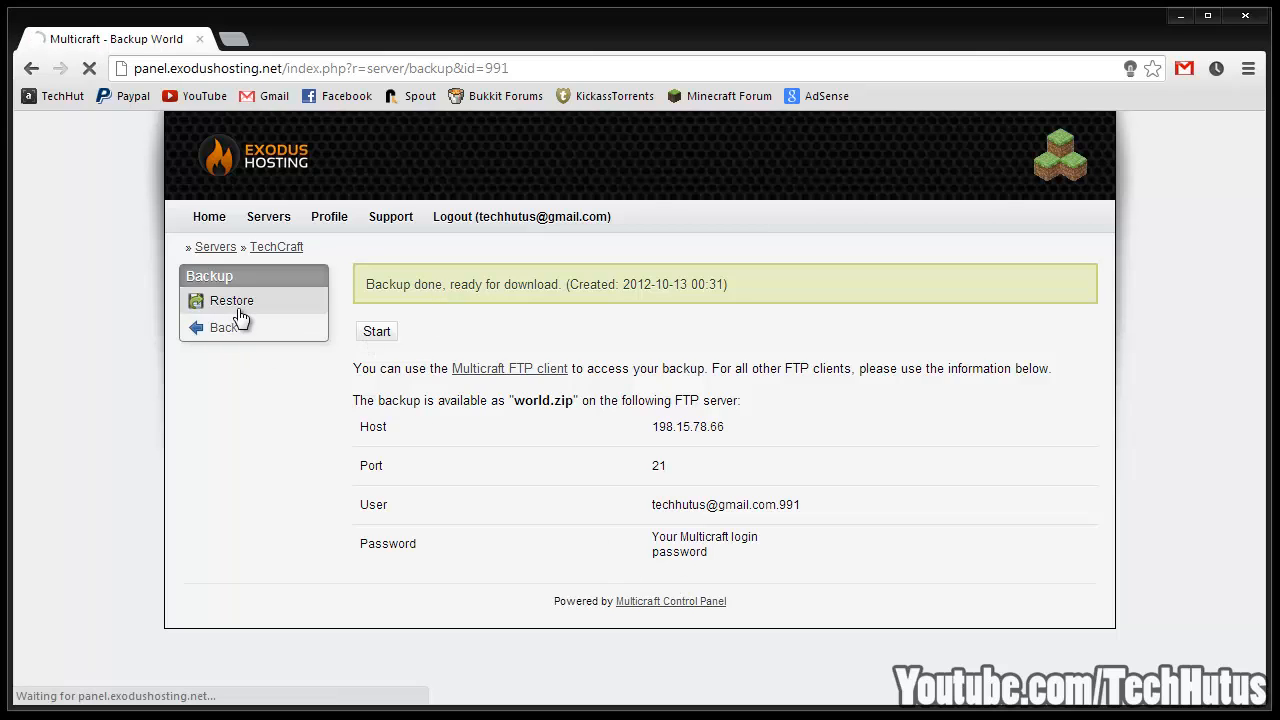
click(232, 300)
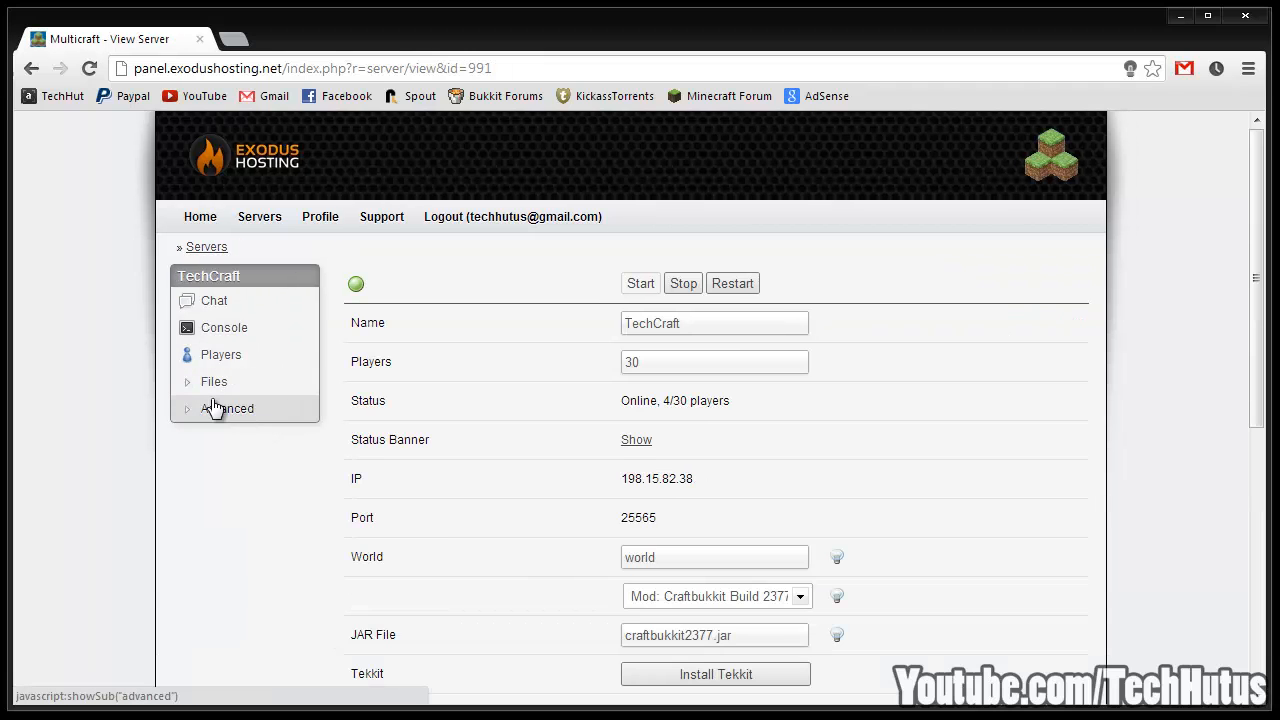
click(228, 408)
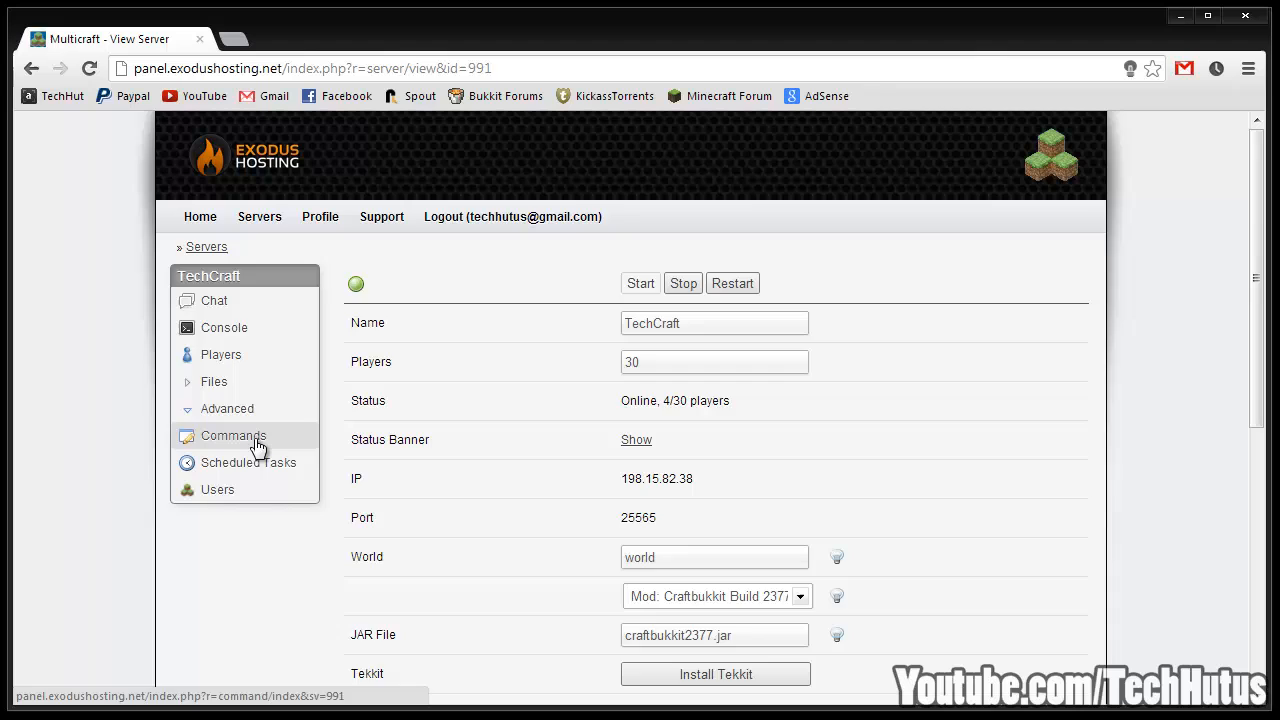
click(234, 436)
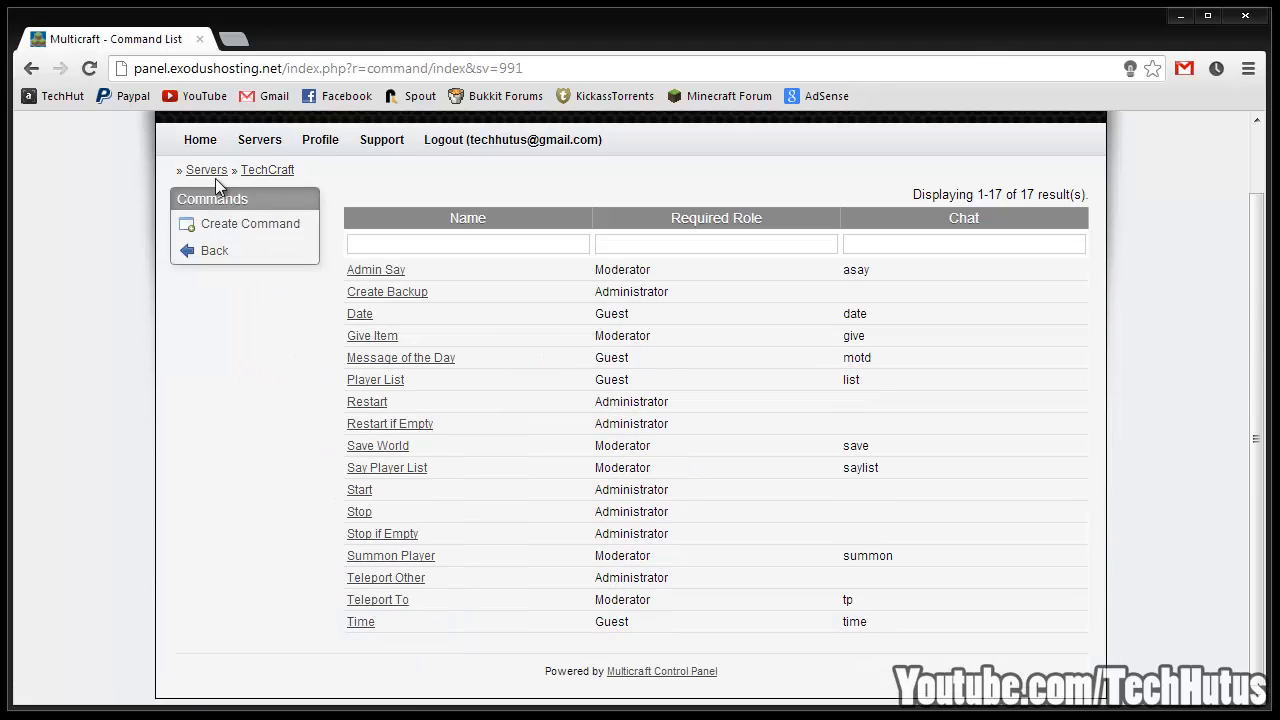
mouse_move(570, 386)
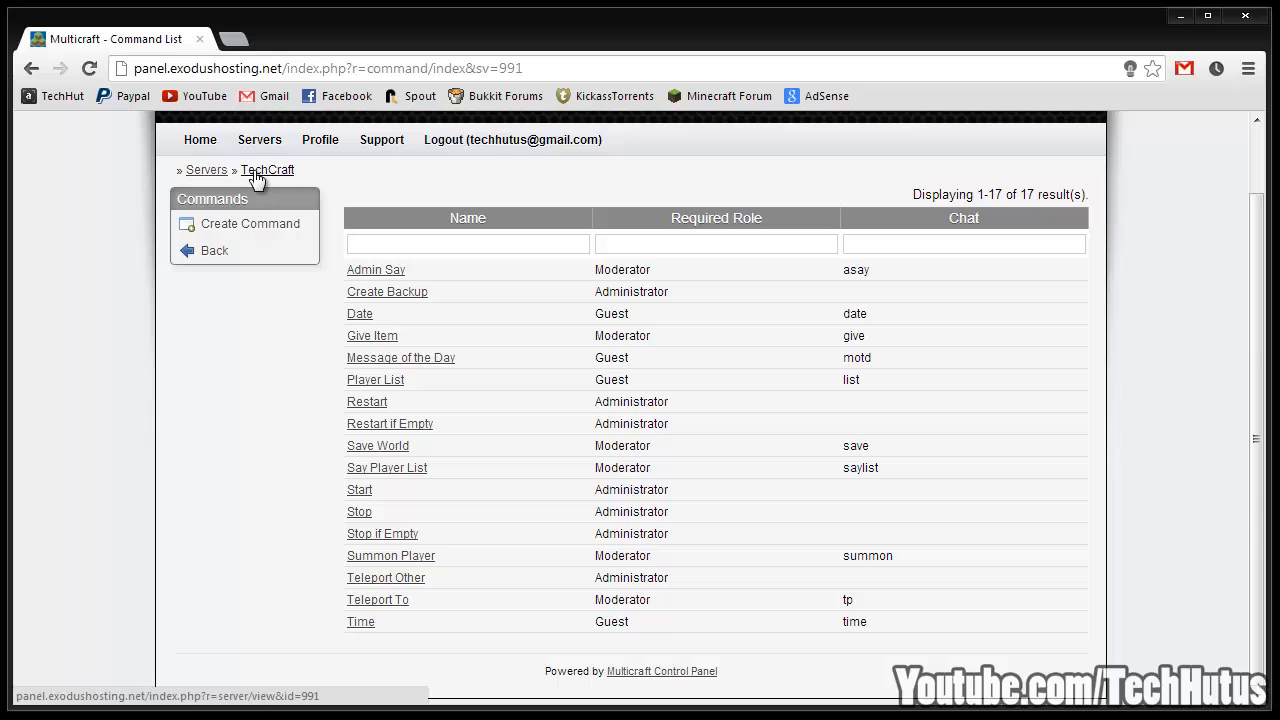
click(268, 170)
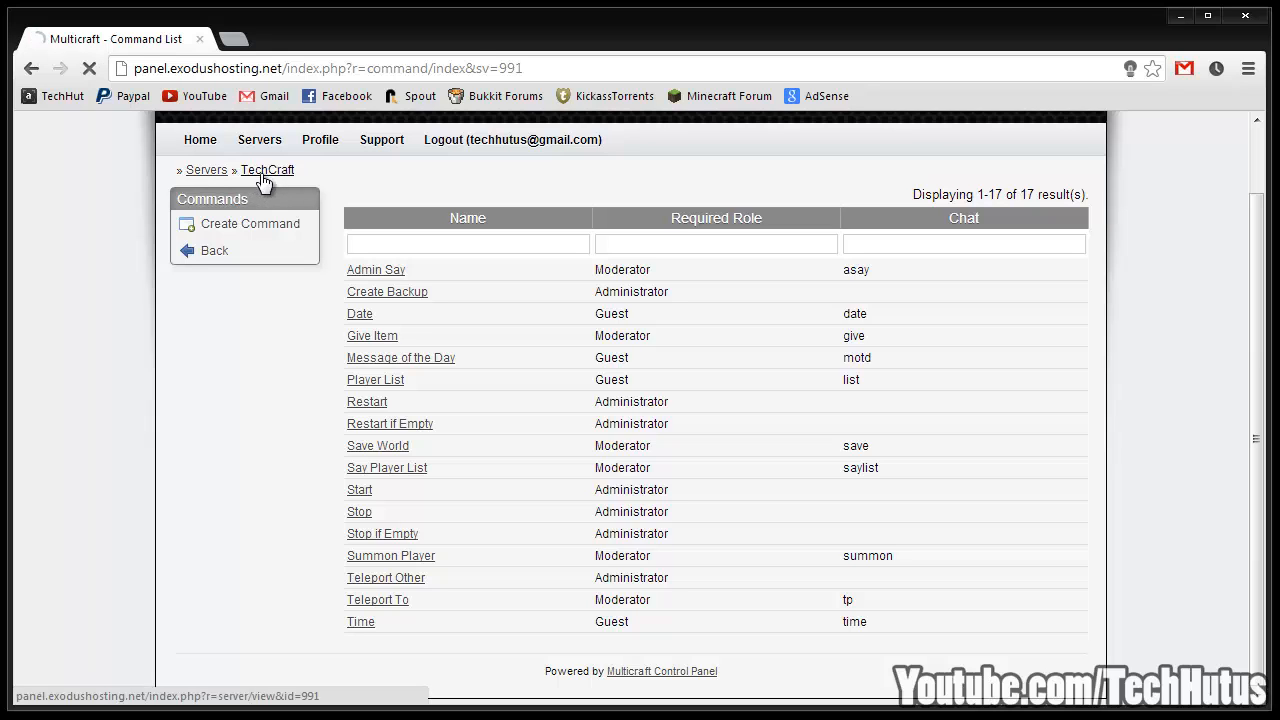
click(268, 168)
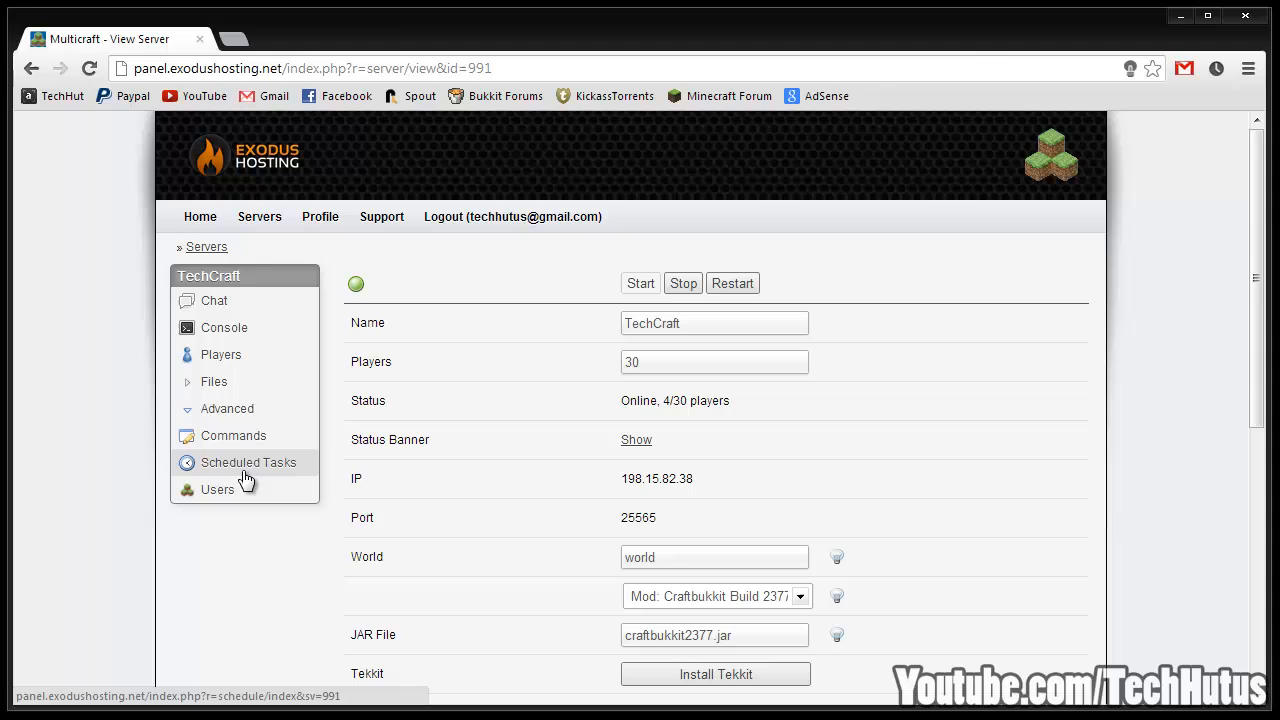
click(248, 462)
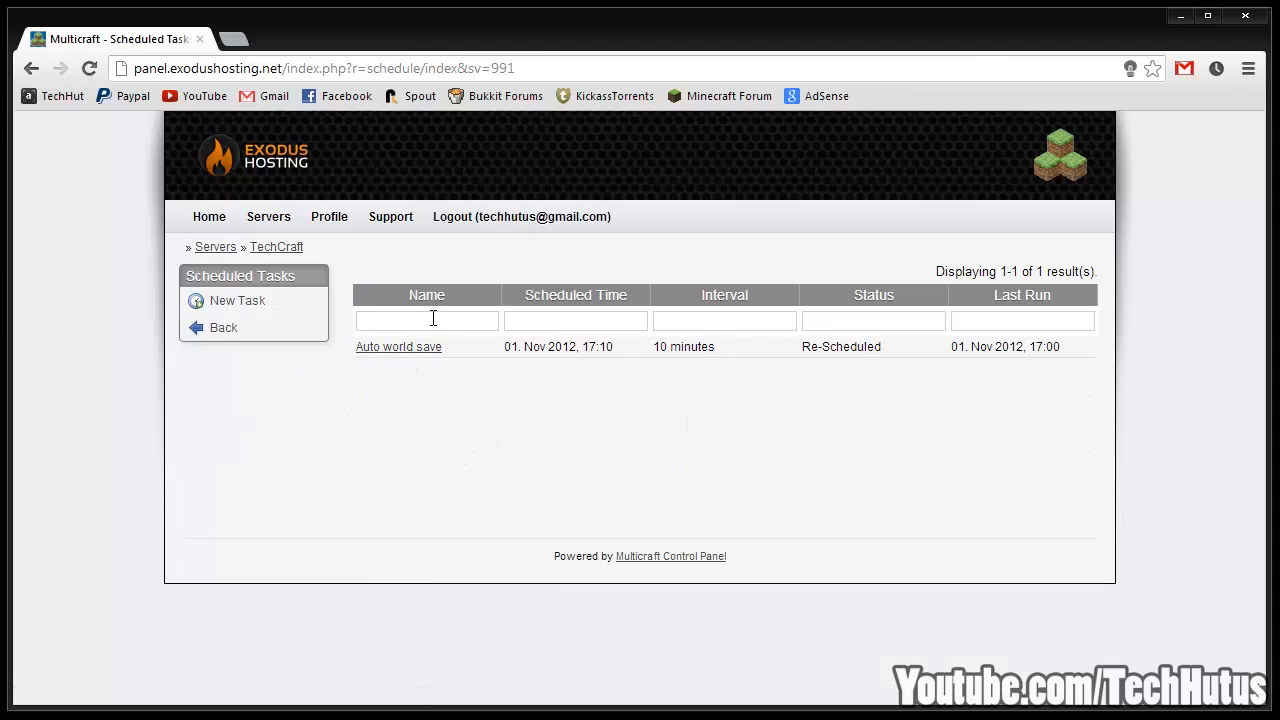
click(276, 248)
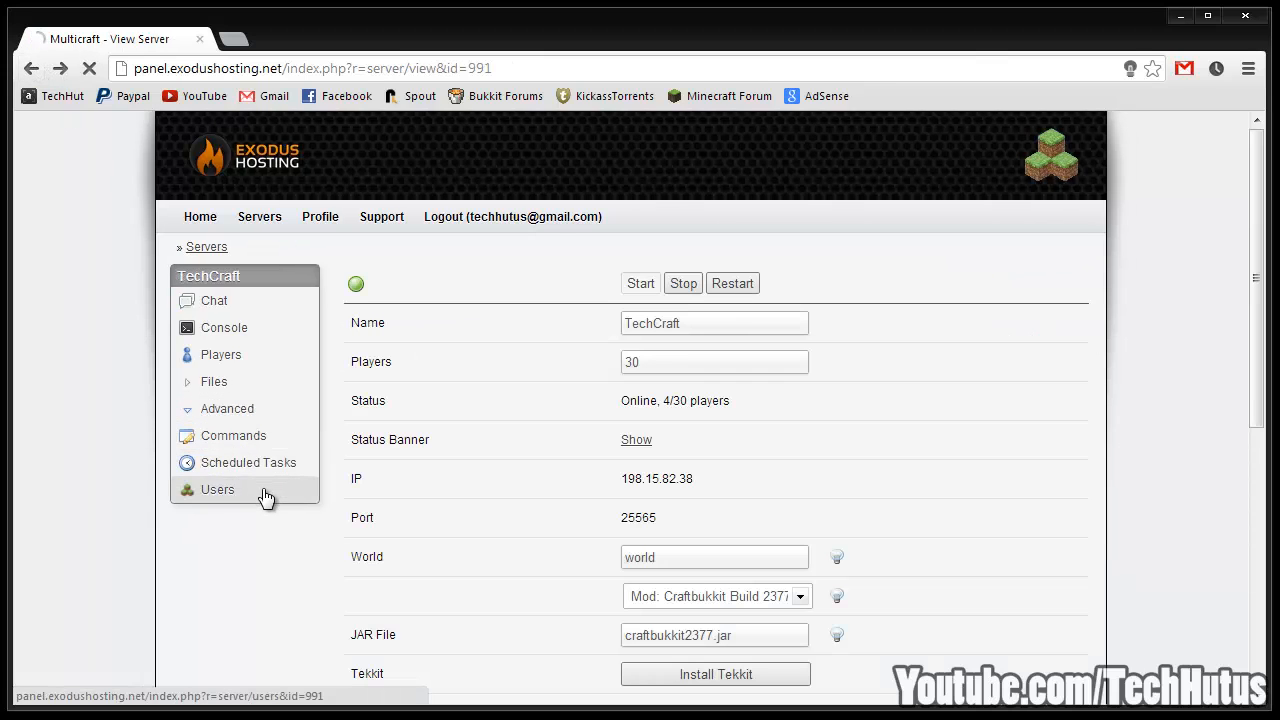
View TechCraft's users and access roles, then go to the account Profile settings
click(216, 488)
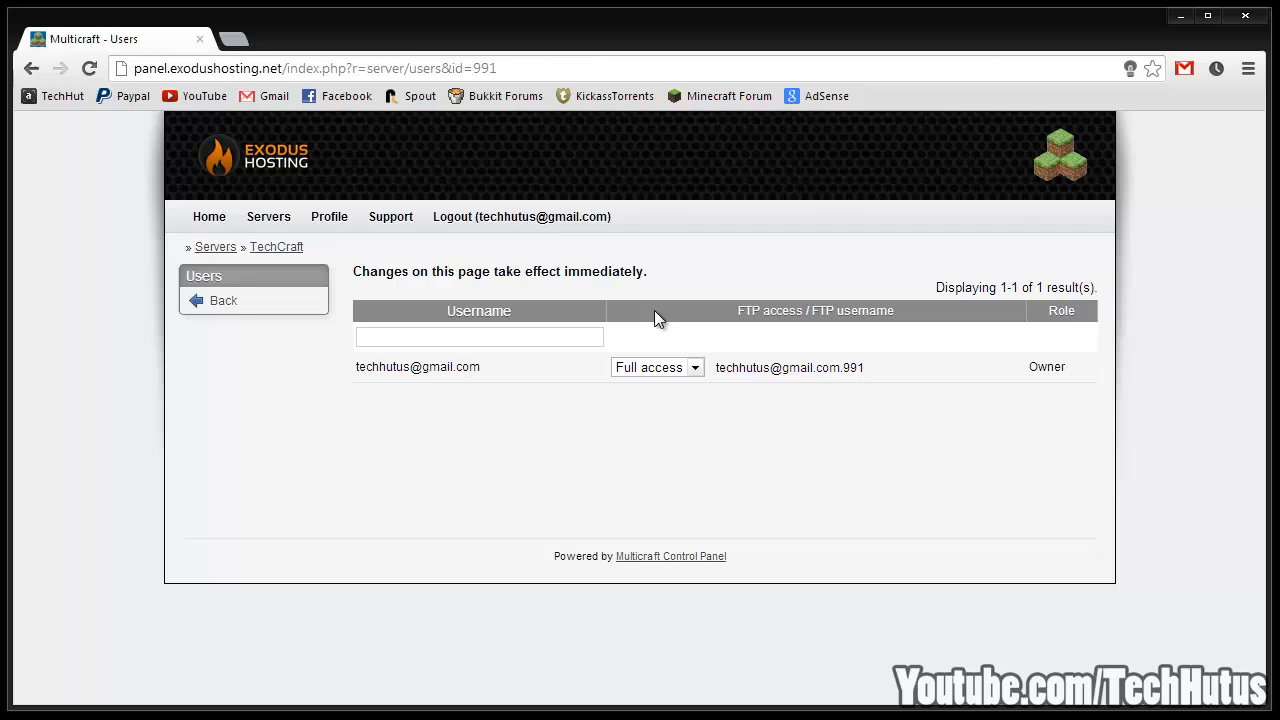
mouse_move(652, 216)
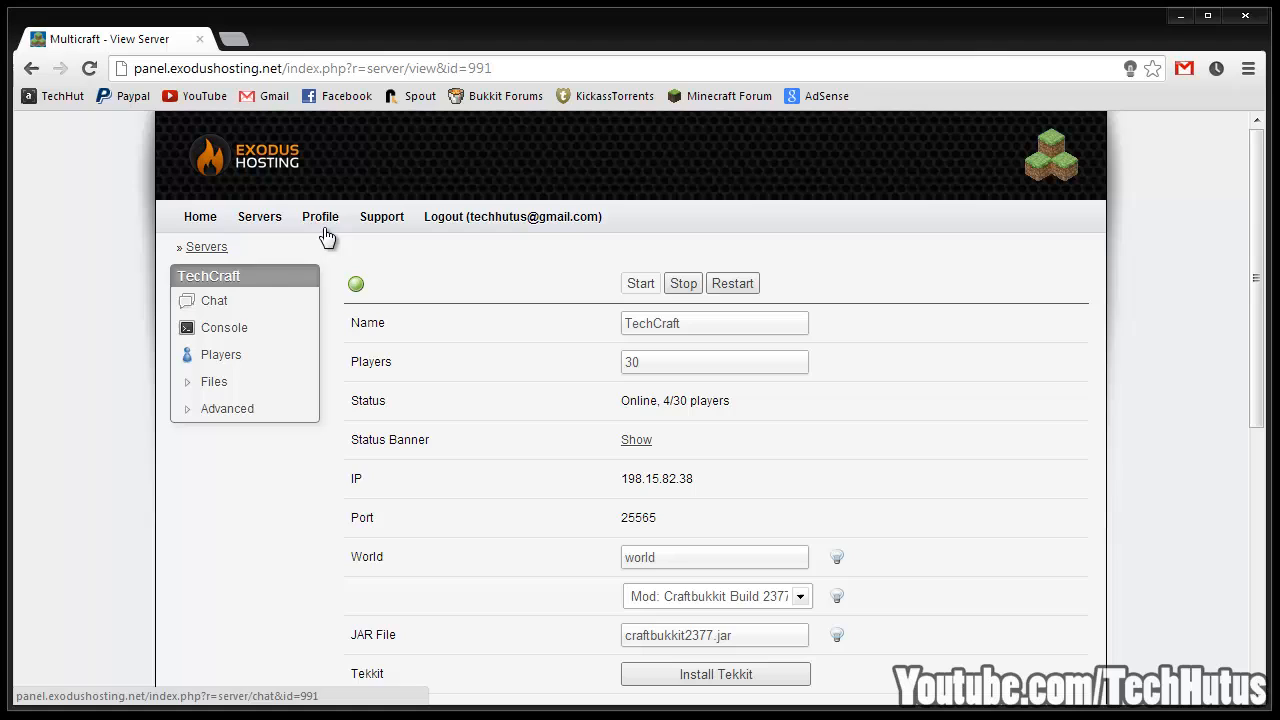
click(320, 216)
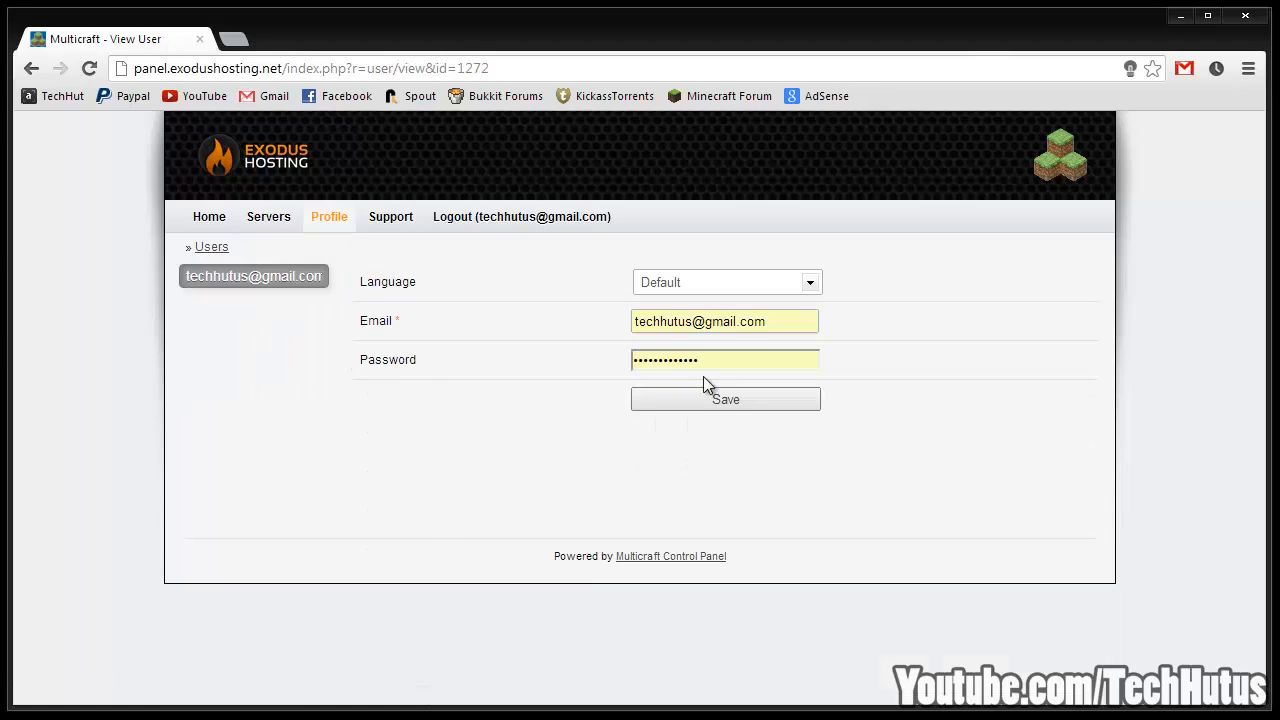
mouse_move(390, 216)
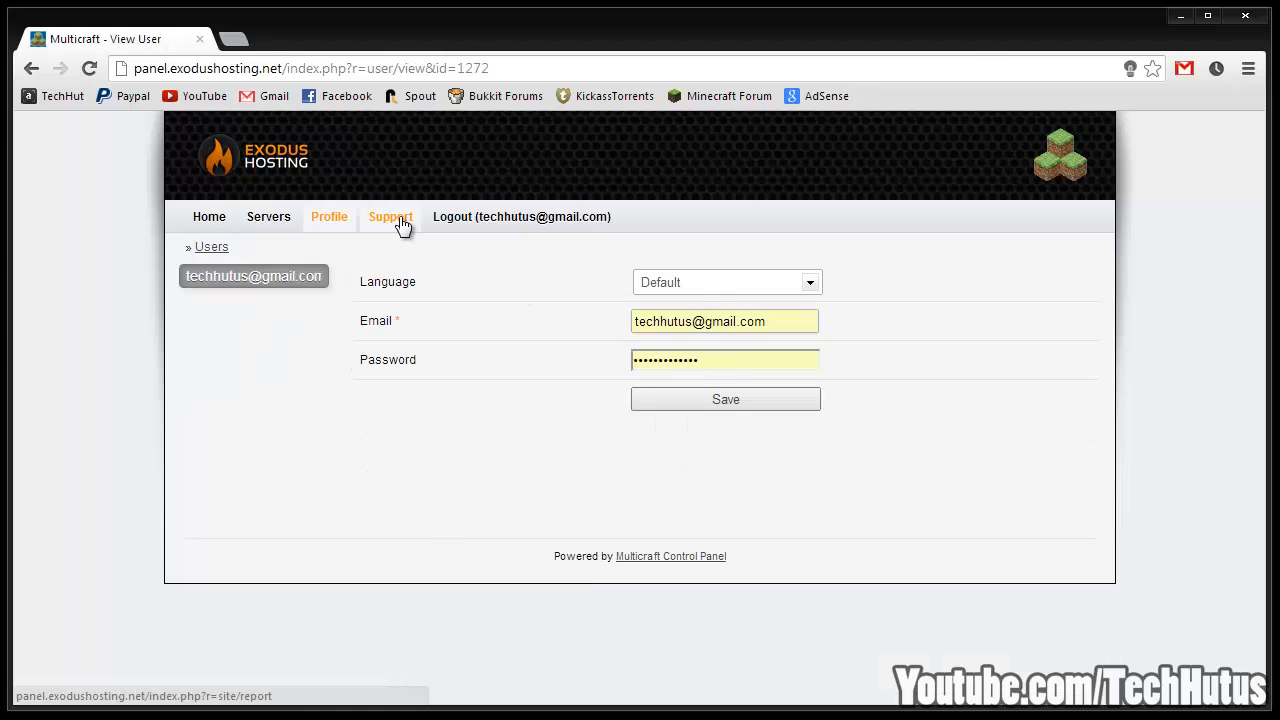
click(390, 216)
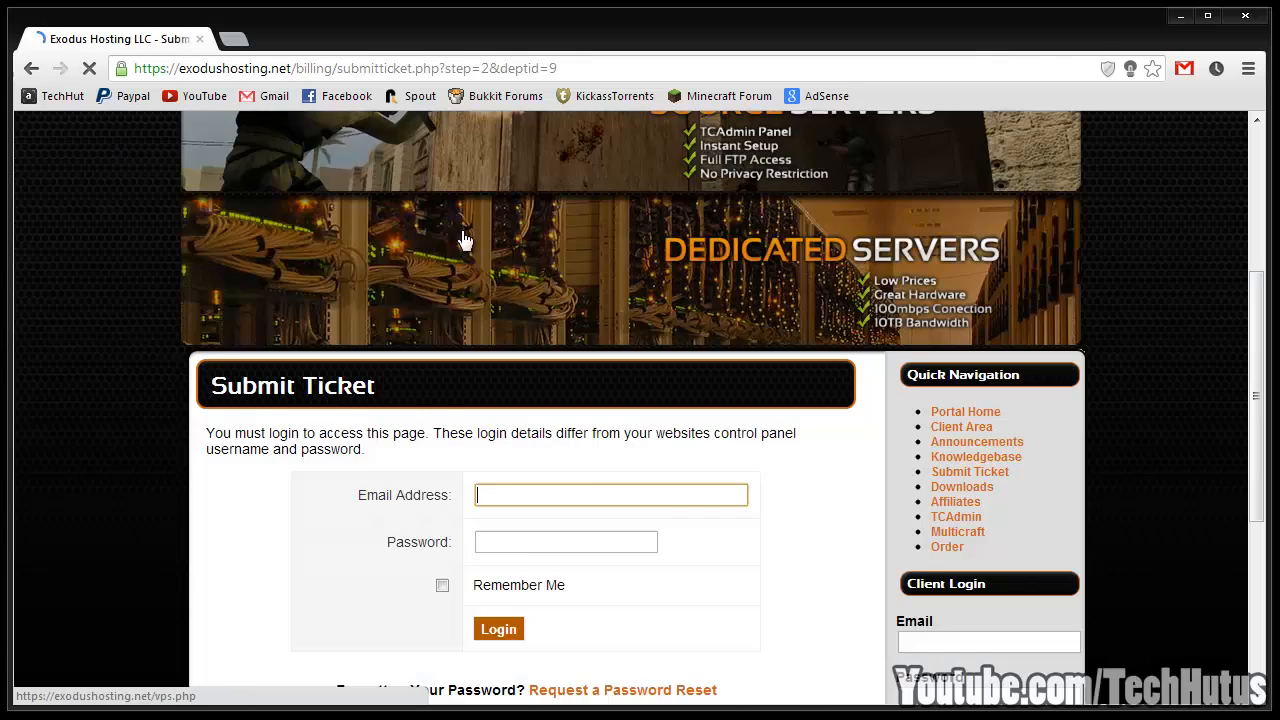
scroll(up, 3)
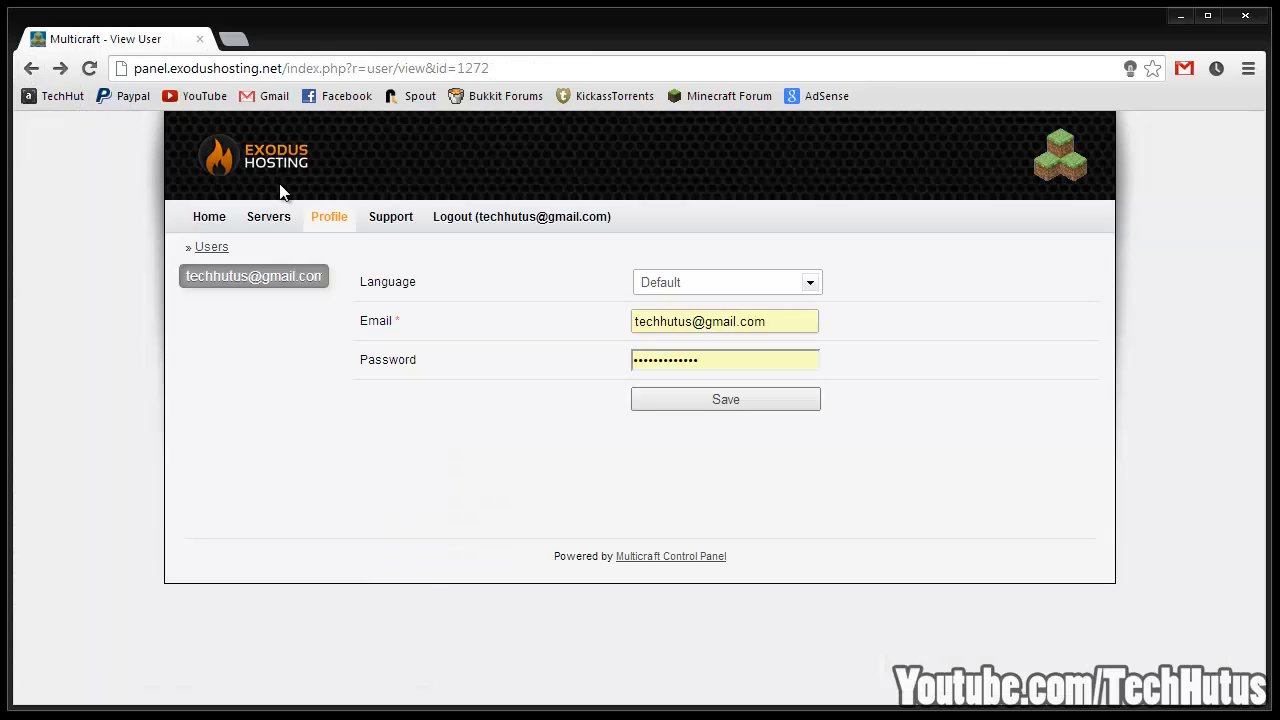
mouse_move(318, 172)
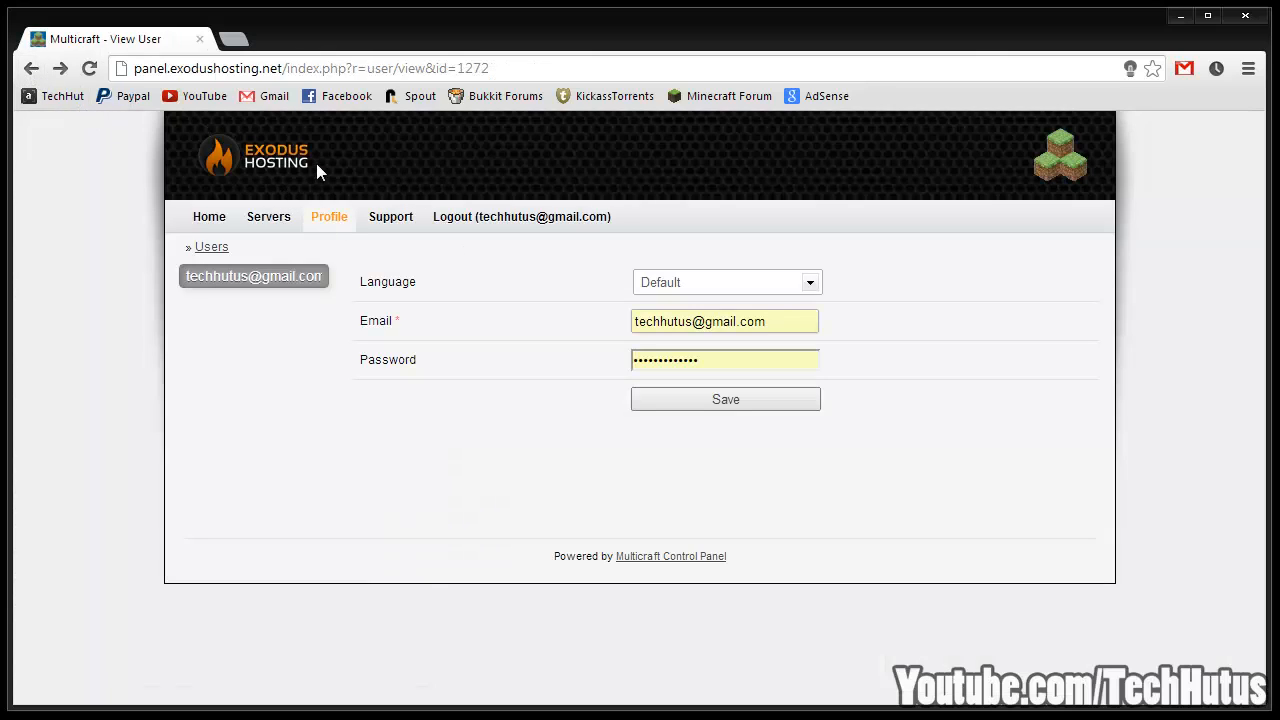